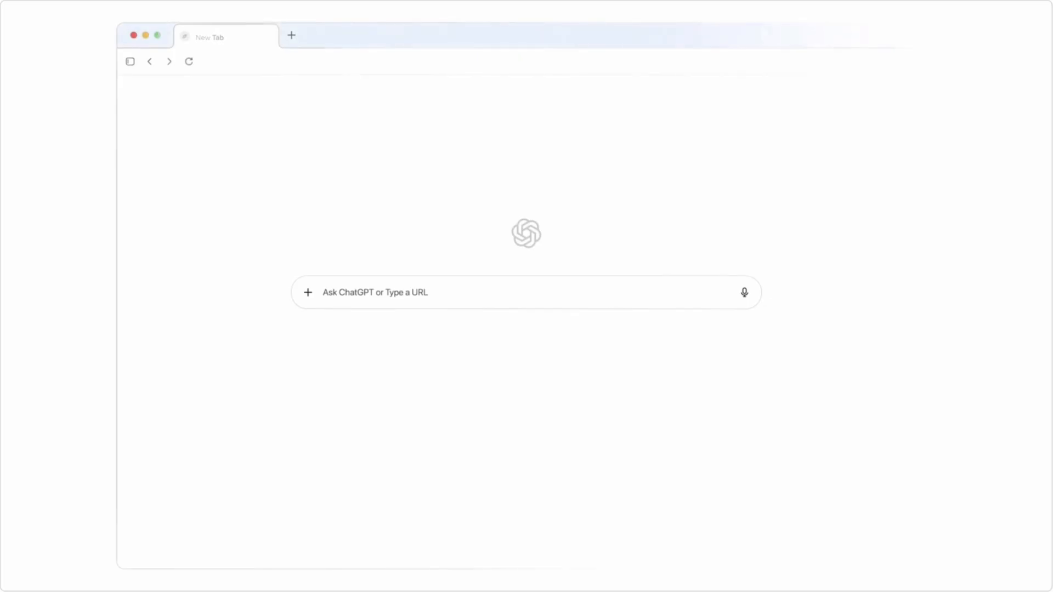
# Step: Install ChatGPT Atlas into Applications, close the installer and launch the app
pyautogui.write('vrbo.com')
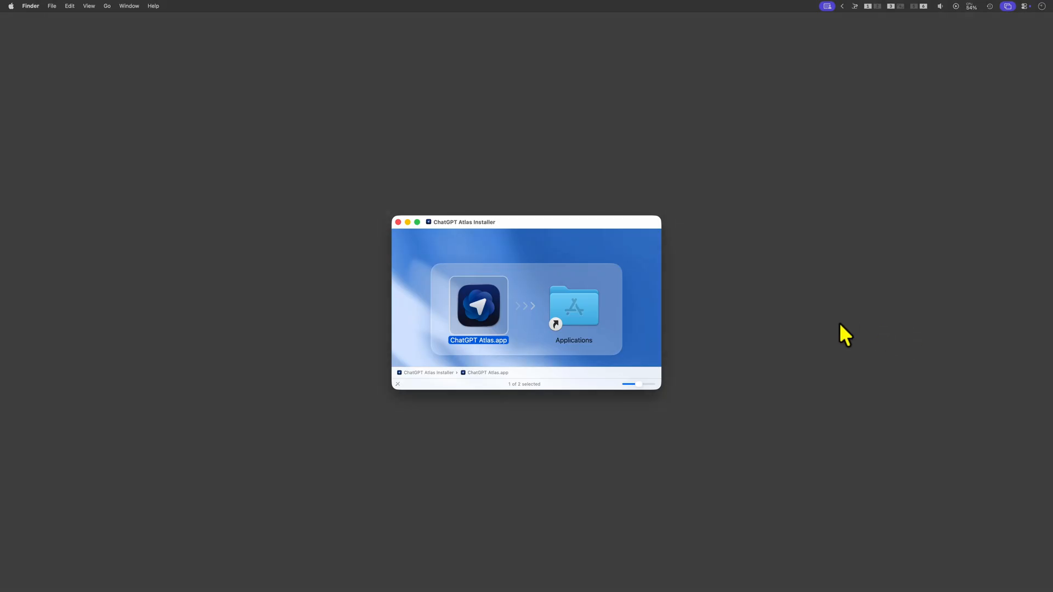
pyautogui.moveTo(478, 305); pyautogui.dragTo(509, 295)
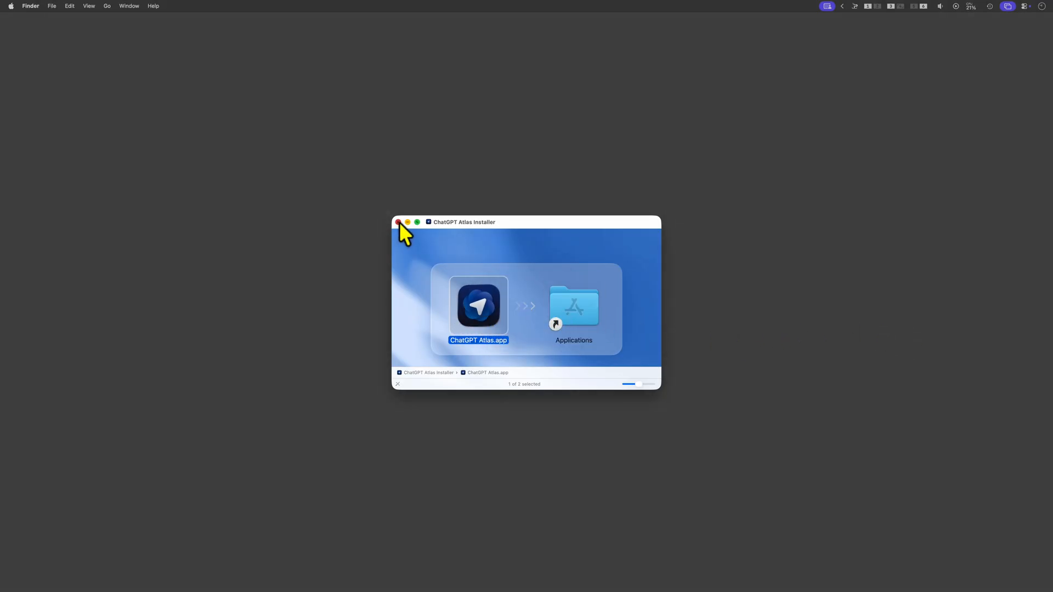
pyautogui.click(398, 223)
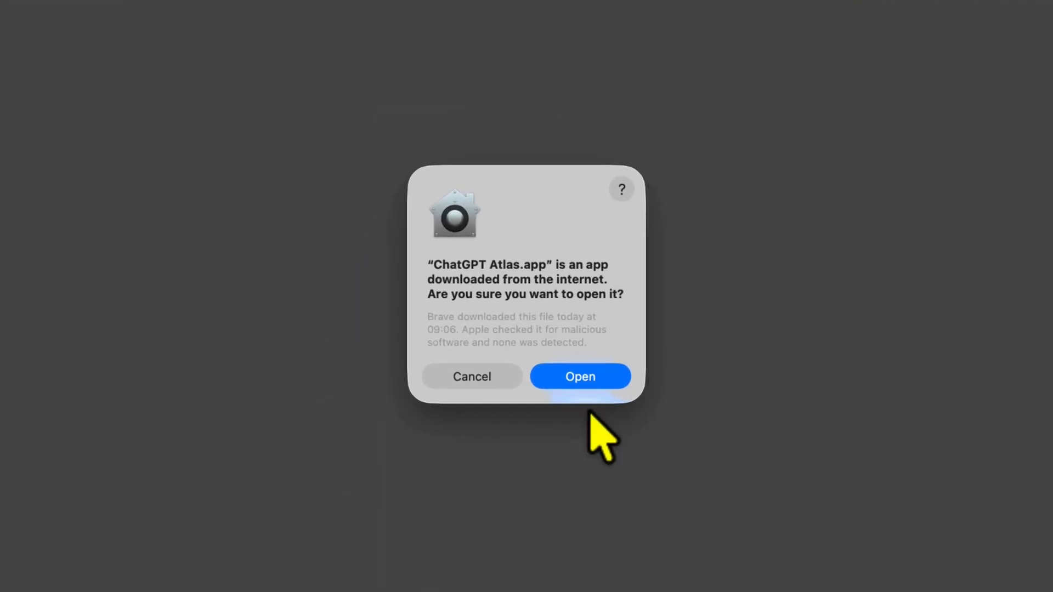
# Step: Log in with ChatGPT, skip browser memories and finish the welcome introductions
pyautogui.click(579, 376)
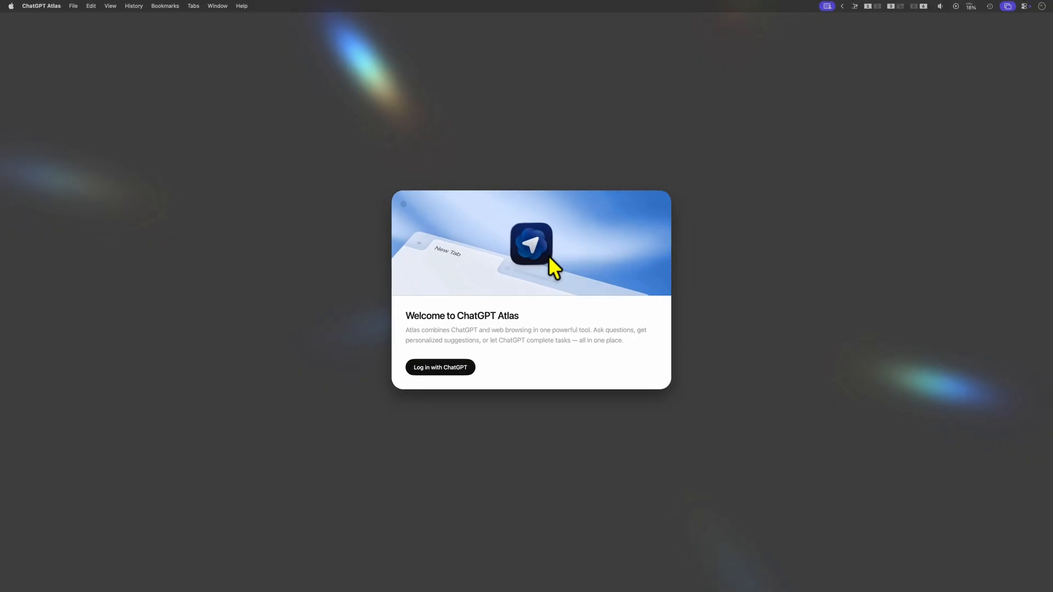
pyautogui.moveTo(440, 367)
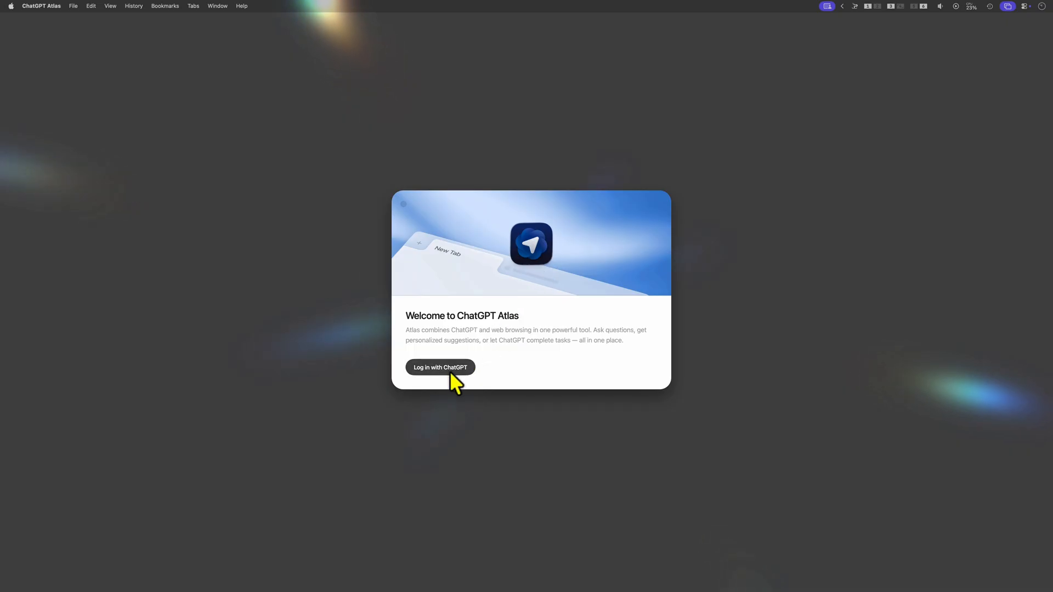
pyautogui.click(439, 367)
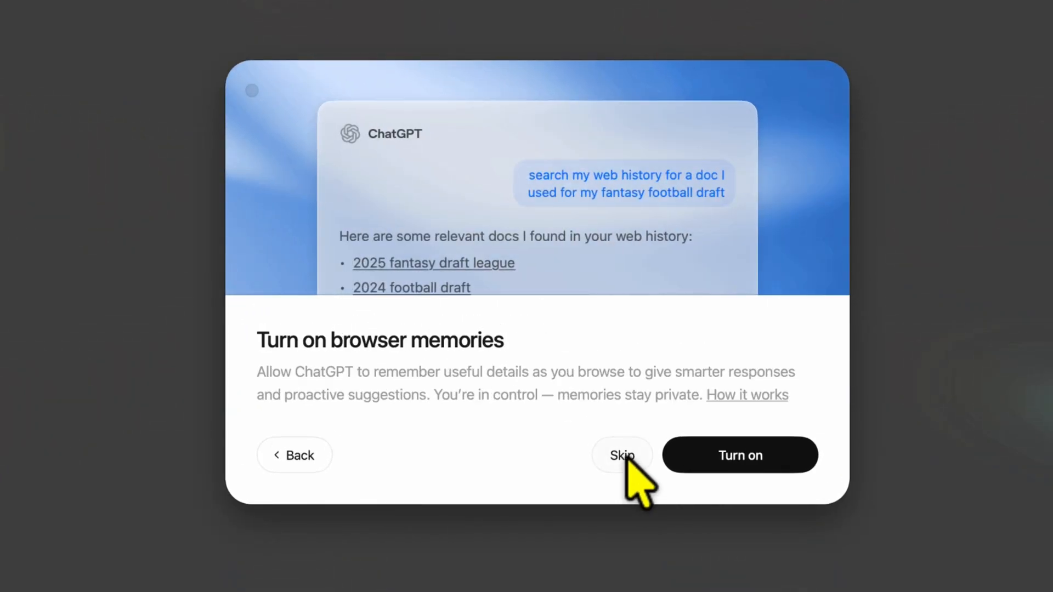
pyautogui.click(621, 455)
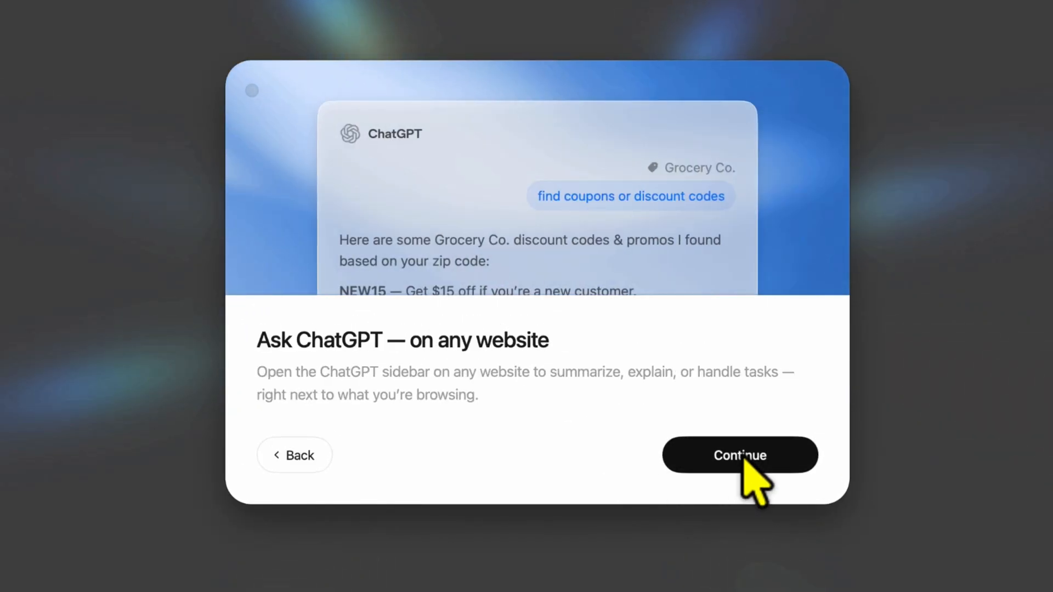
pyautogui.click(739, 455)
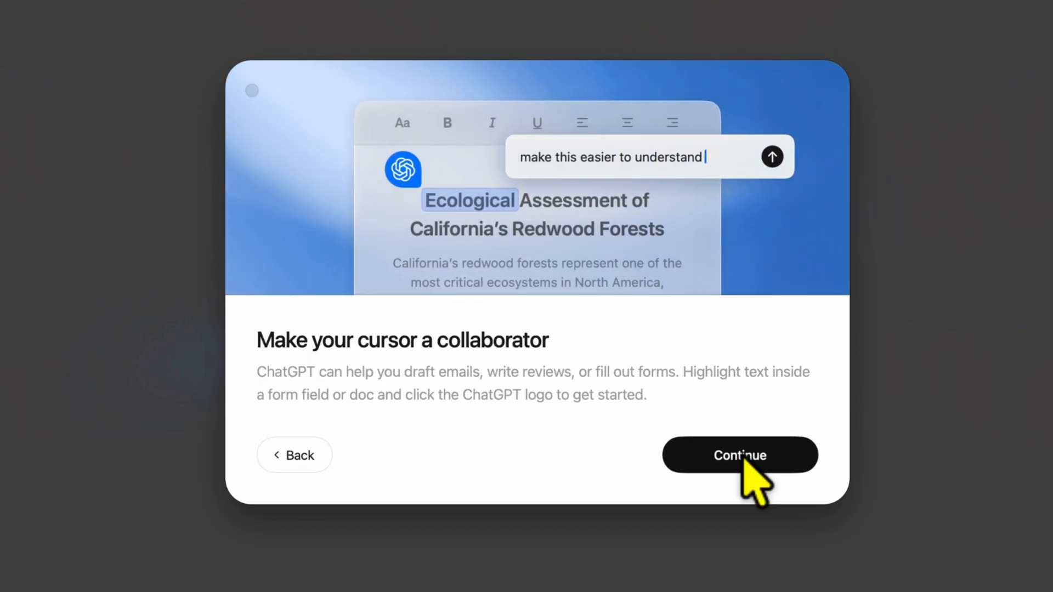
pyautogui.click(739, 455)
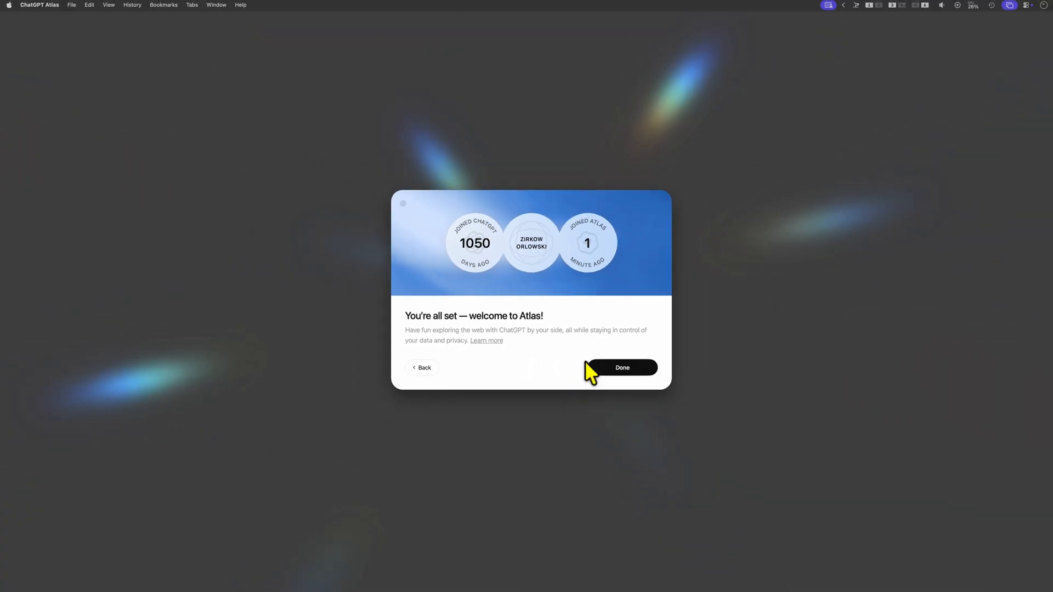
pyautogui.click(621, 367)
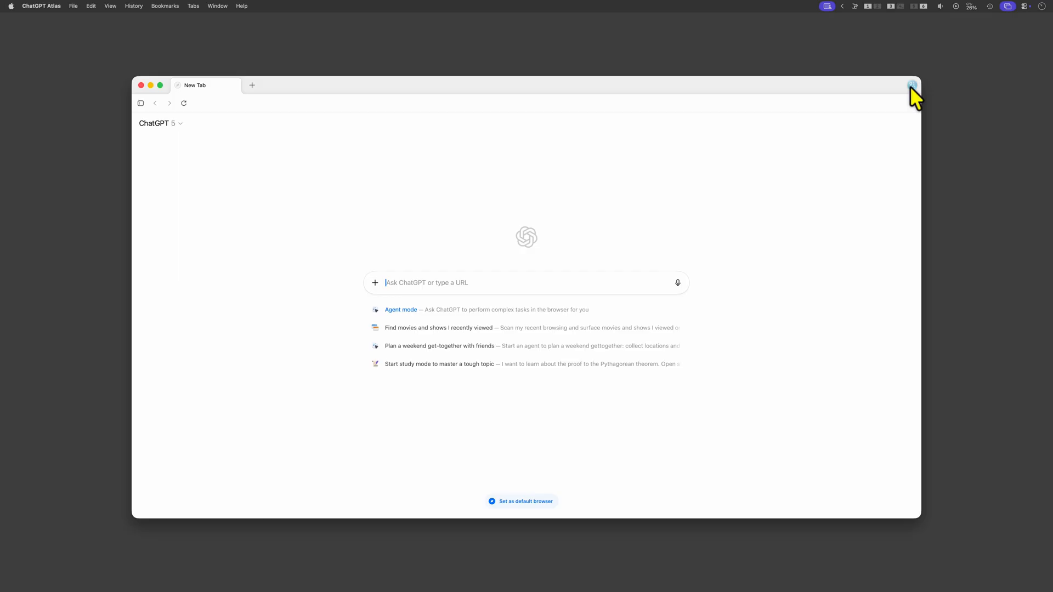
# Step: Open Settings from the profile icon at the top right
pyautogui.click(912, 85)
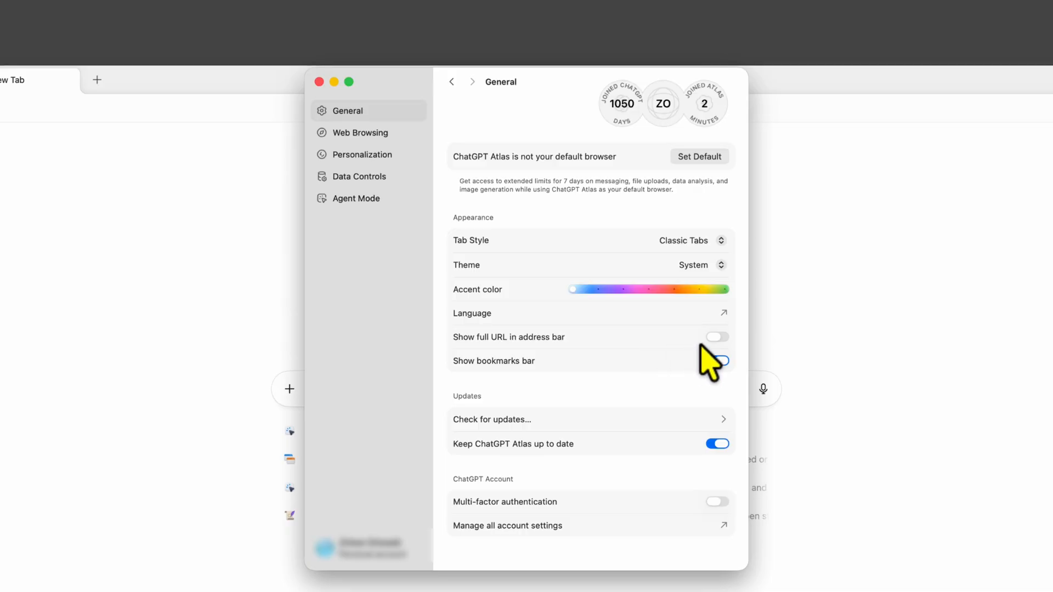
# Step: Turn on full URLs in the address bar and review Web Browsing and Personalization settings
pyautogui.click(715, 361)
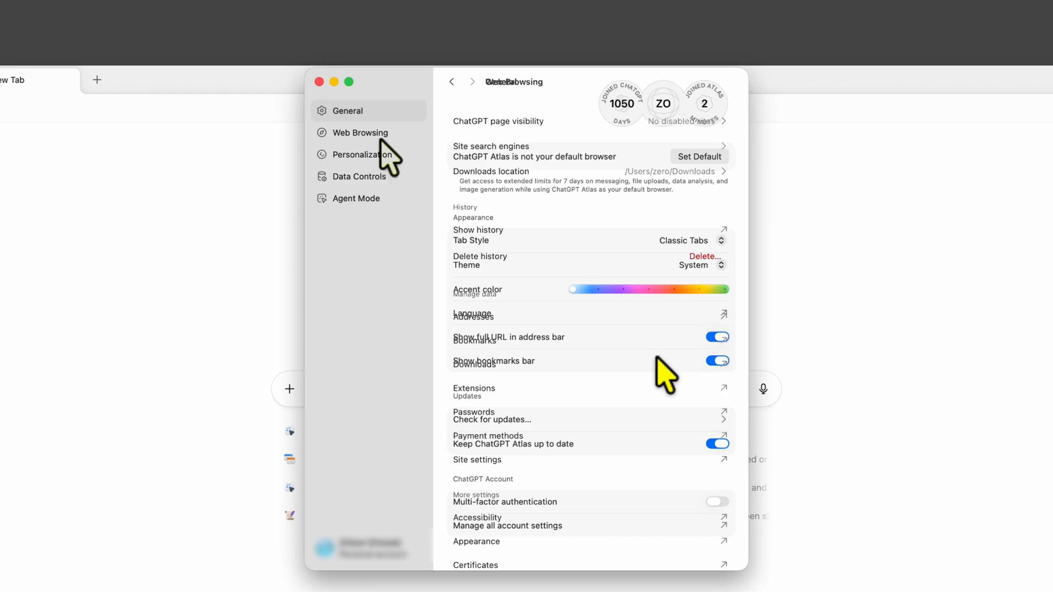
pyautogui.click(359, 132)
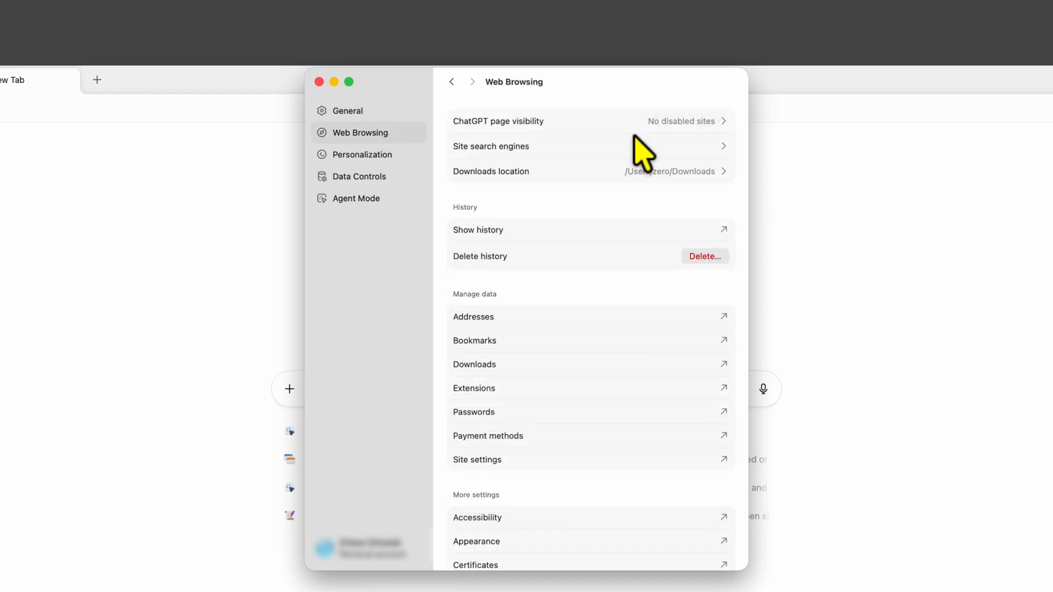
pyautogui.click(362, 155)
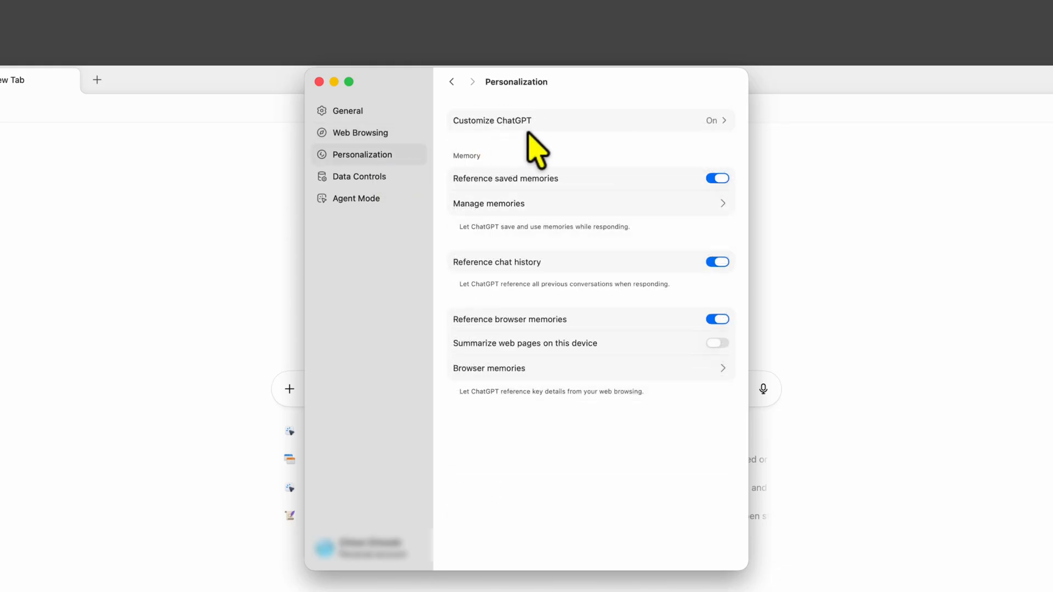
pyautogui.moveTo(552, 218)
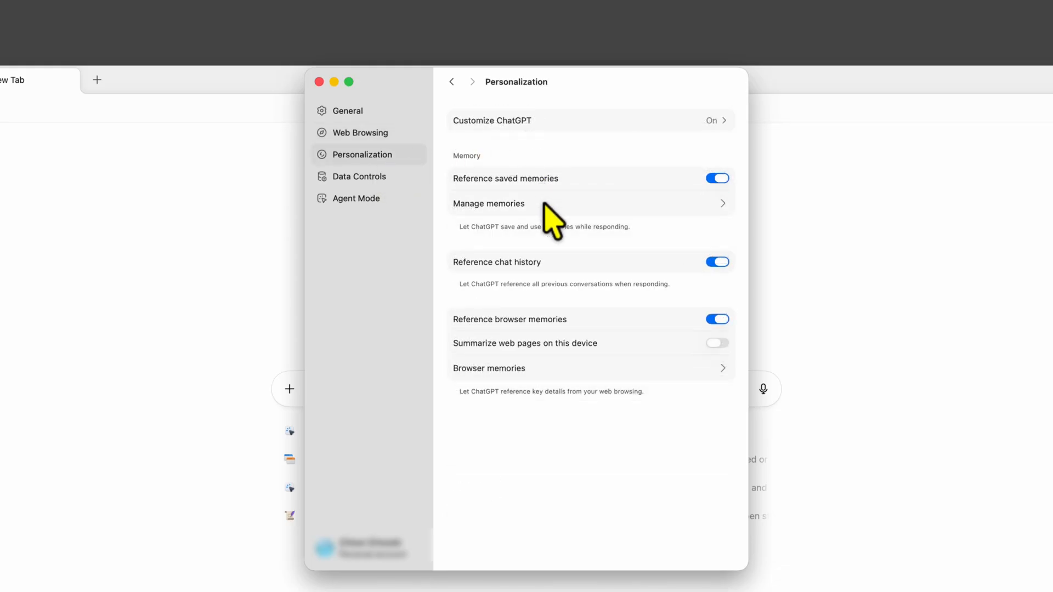
# Step: Turn off Help improve browsing & search under Data Controls
pyautogui.click(359, 176)
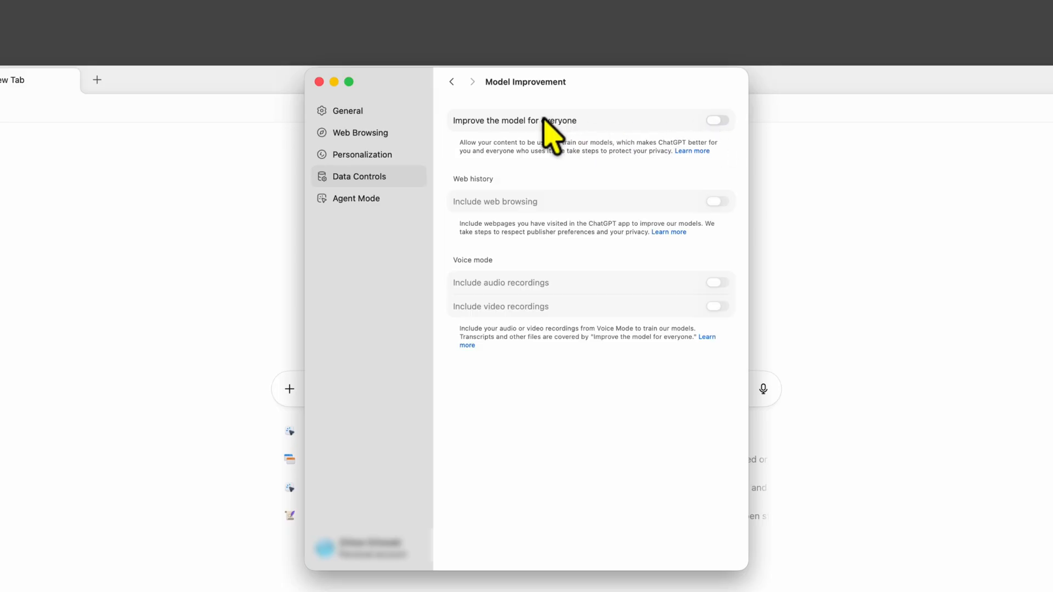
pyautogui.moveTo(458, 98)
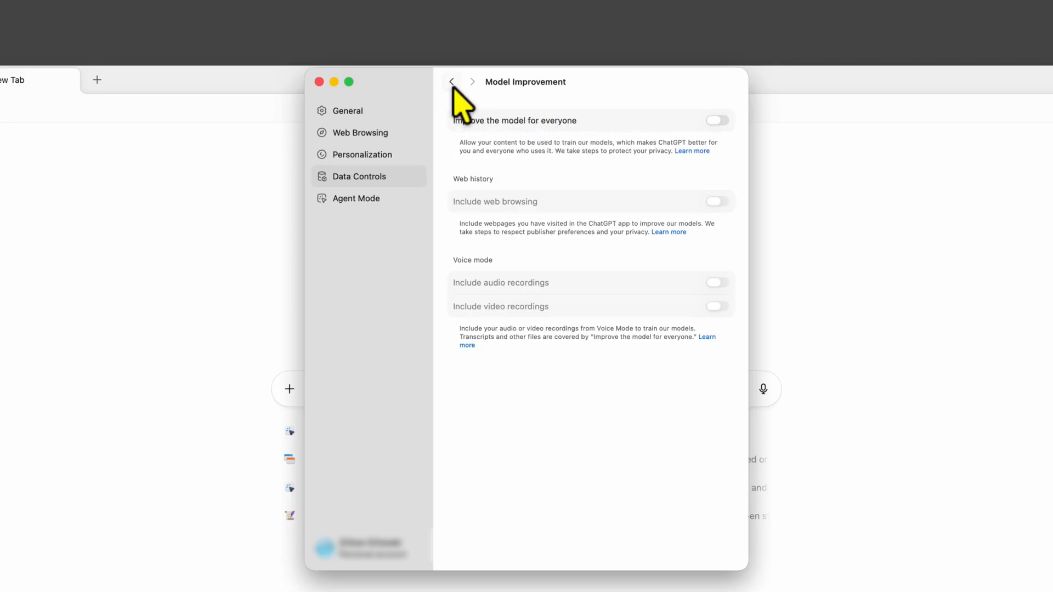
pyautogui.click(451, 81)
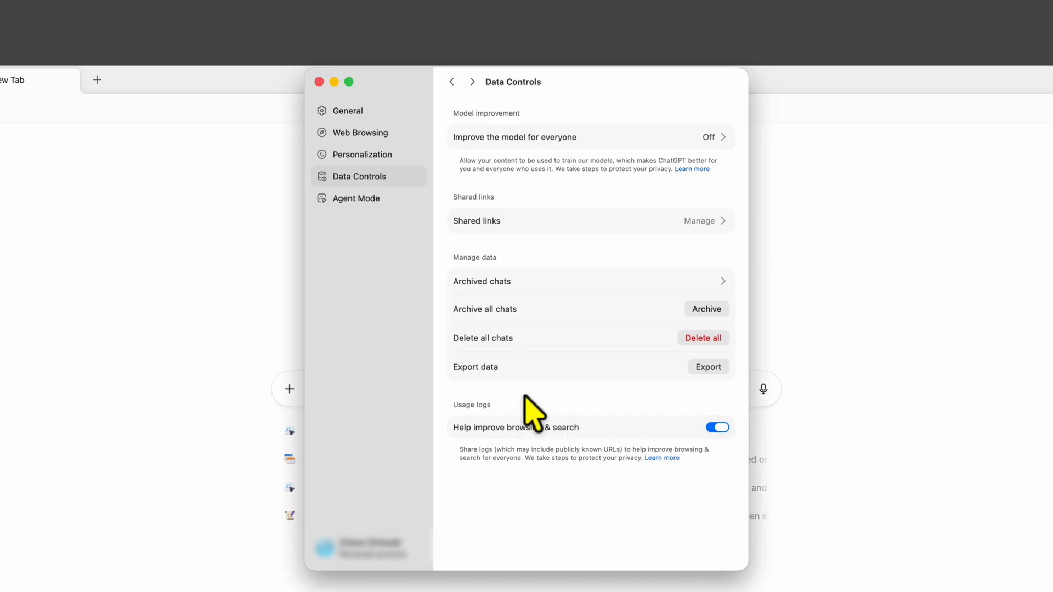
pyautogui.moveTo(555, 454)
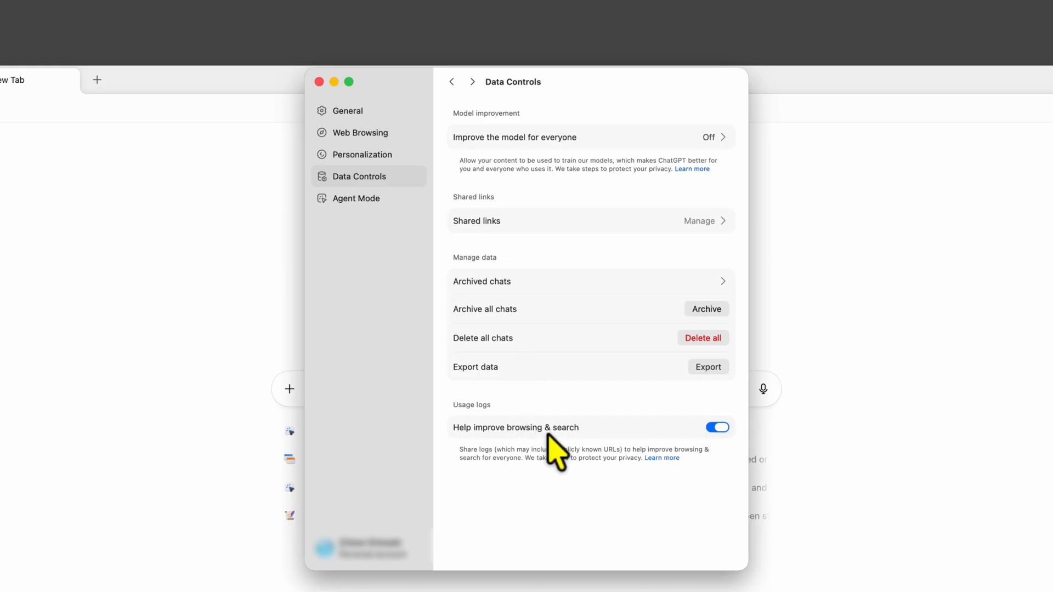
pyautogui.click(717, 427)
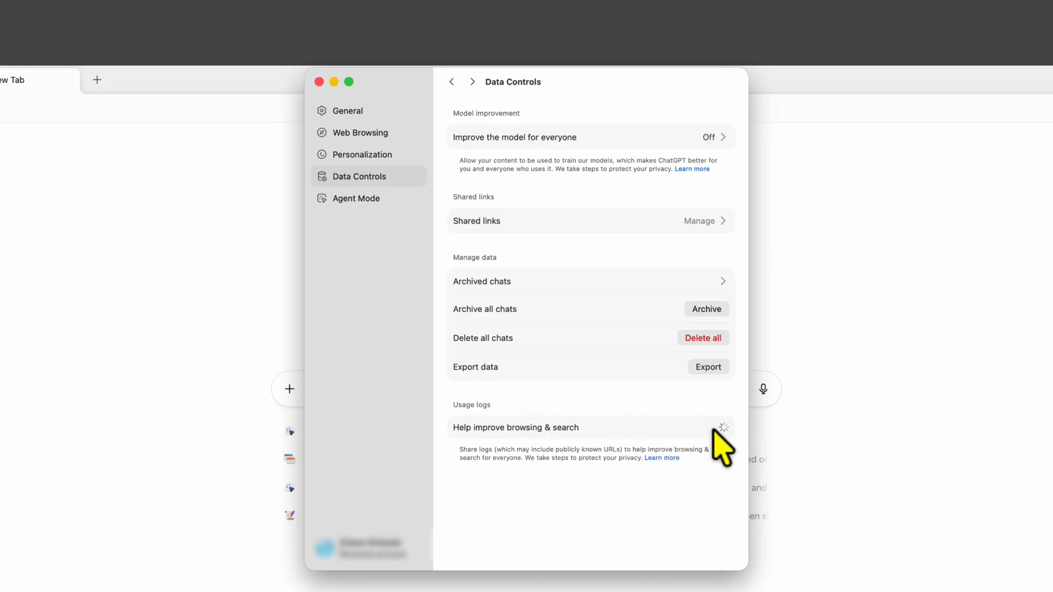
pyautogui.click(717, 427)
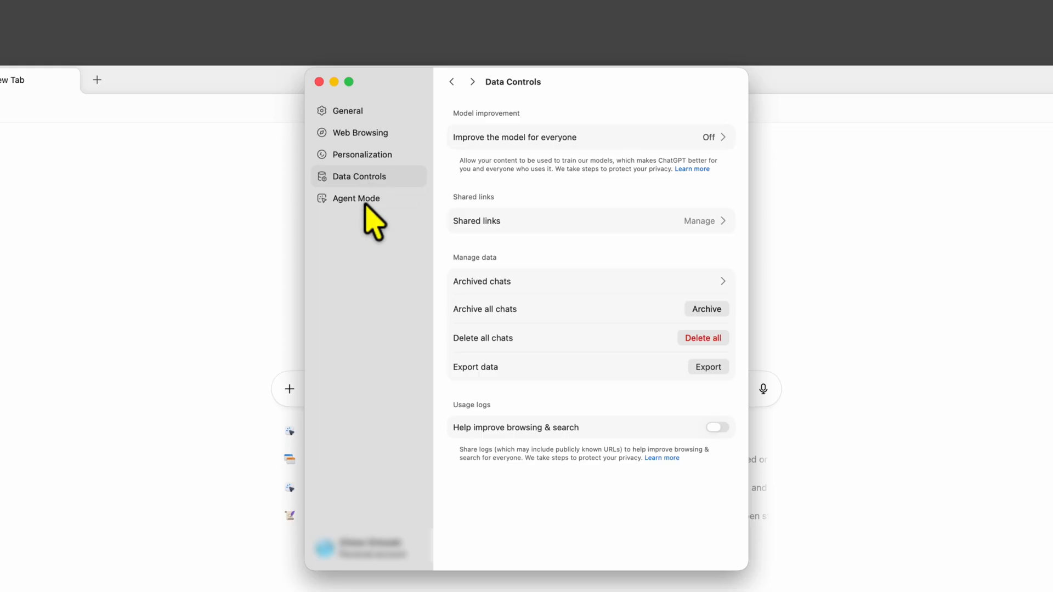
pyautogui.click(356, 198)
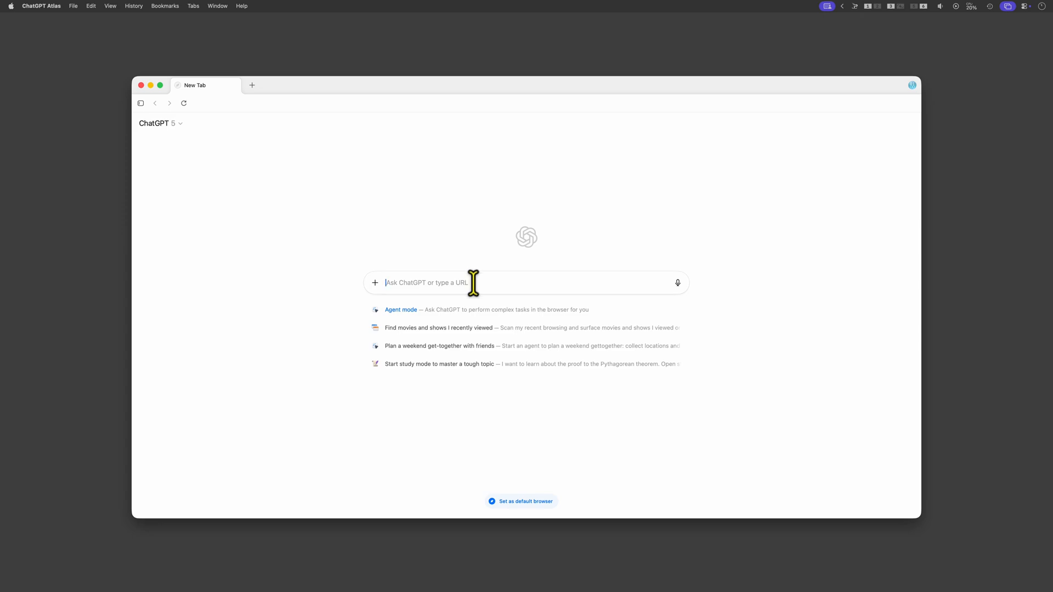
# Step: Summarise Karpathy's advice page in 100 words, then open the Daring Fireball MacBook article
pyautogui.write('https://cs.stanford.edu/people/karpathy/advice.html')
pyautogui.write('summari')
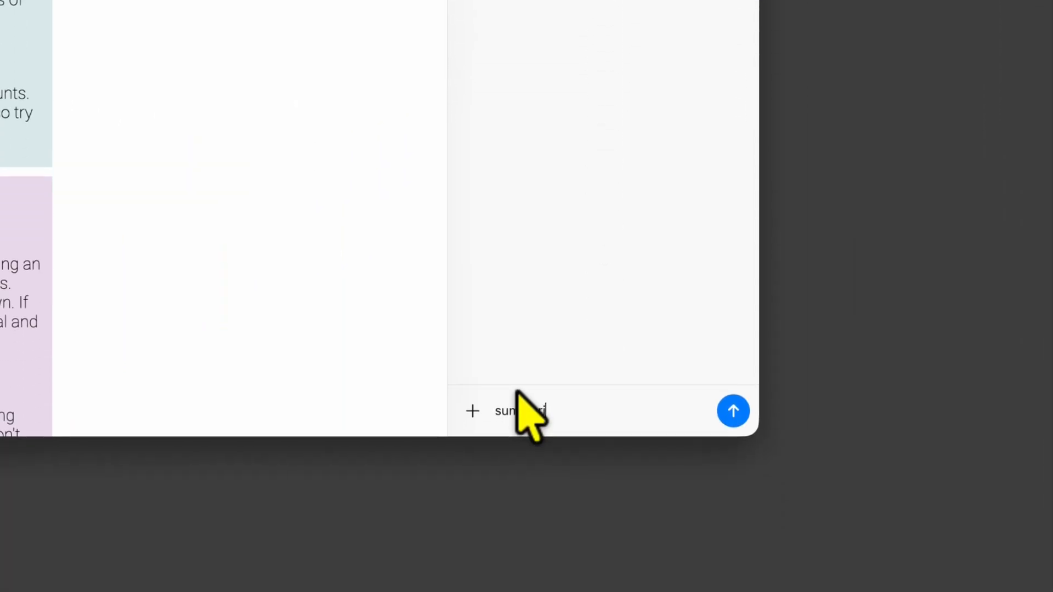
pyautogui.click(732, 410)
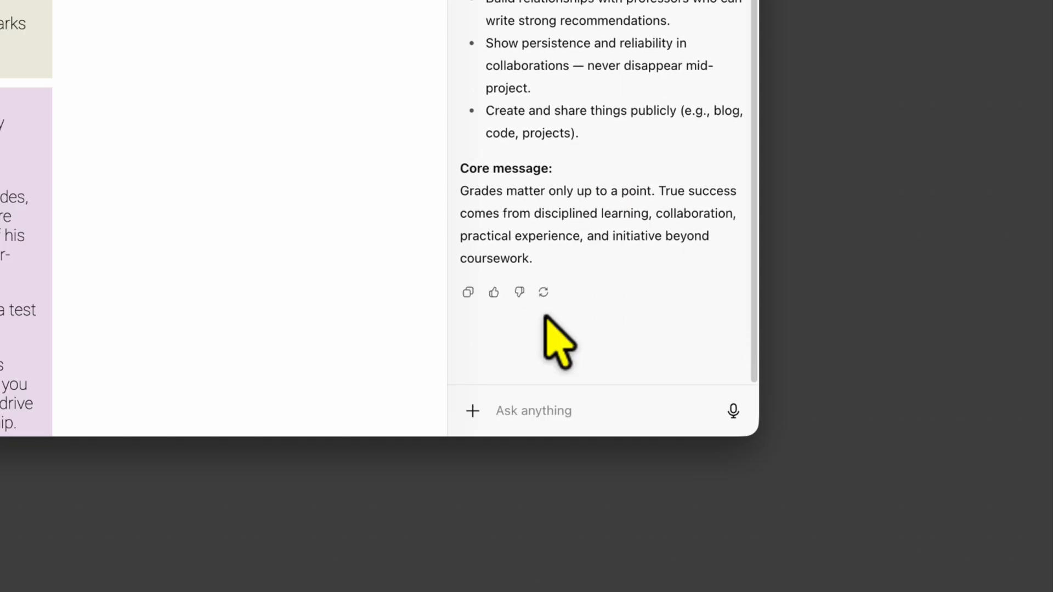
pyautogui.write('summarise it in 100')
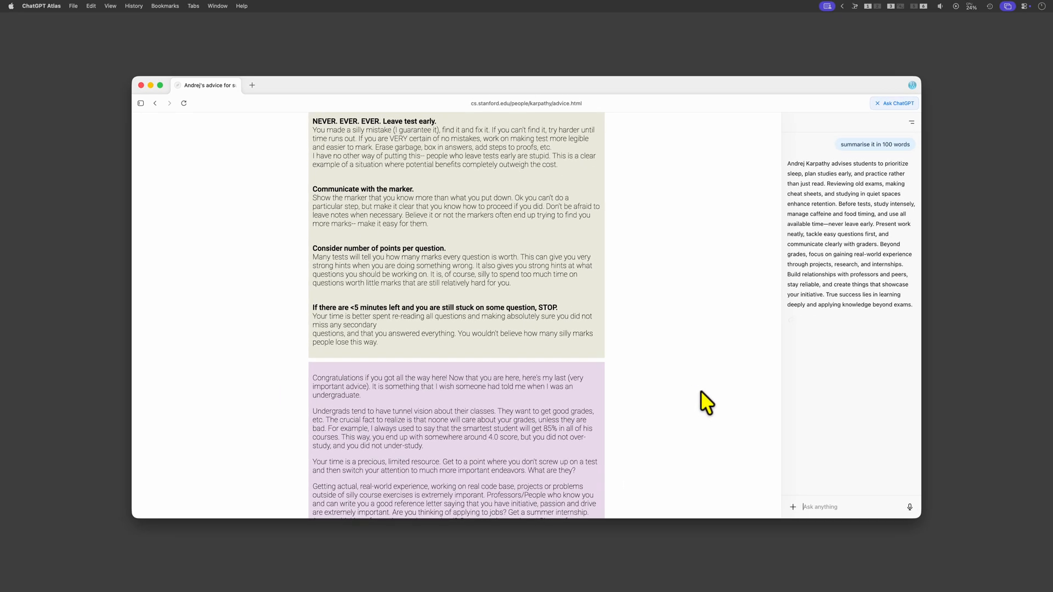
pyautogui.click(278, 86)
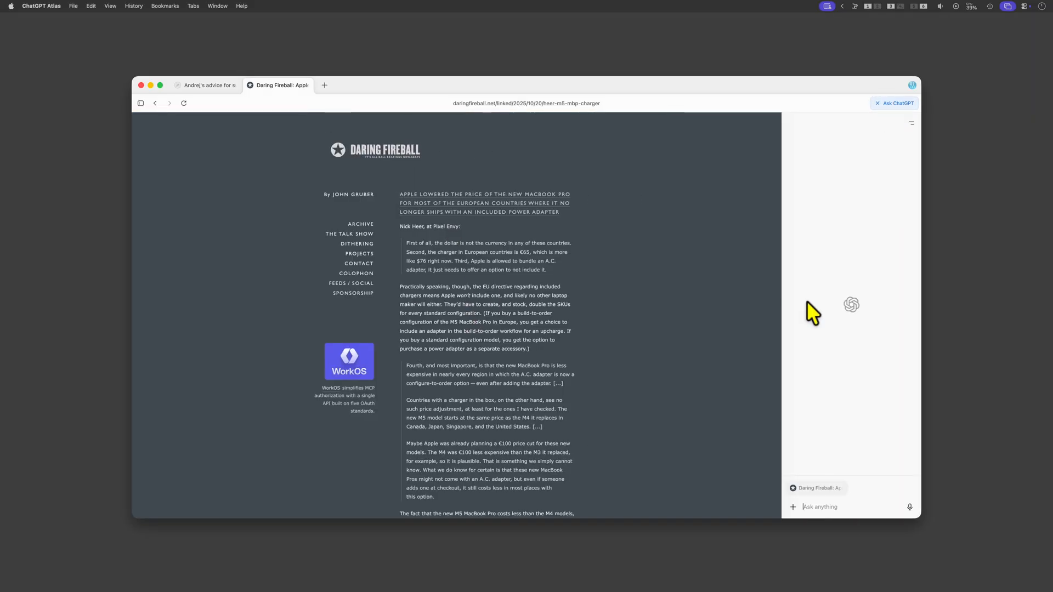
# Step: Ask the sidebar 'why has apple lowered their prices' and view the + menu
pyautogui.write('why has apple lowered their prices')
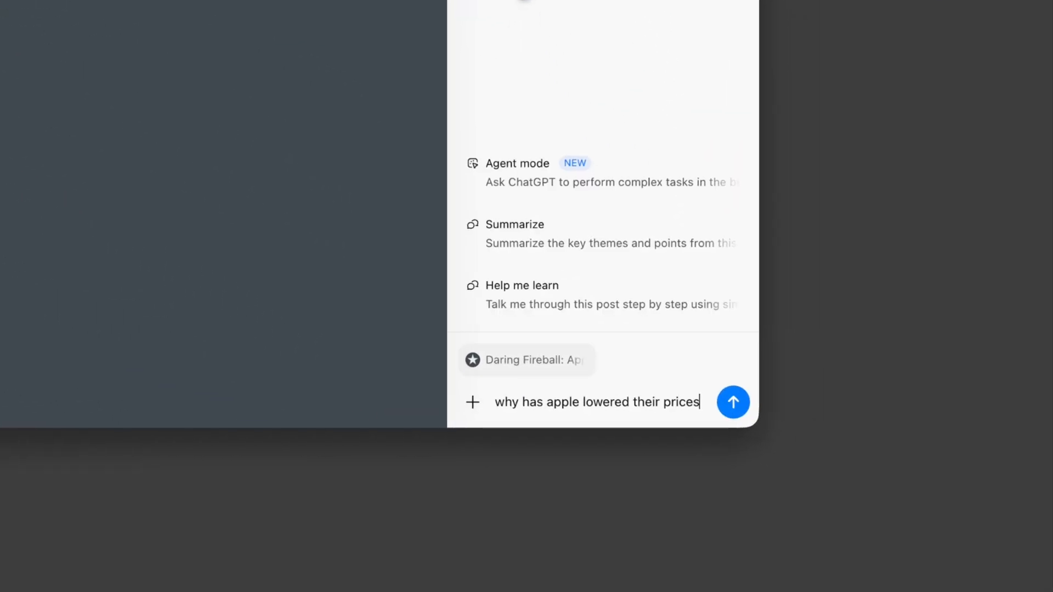
pyautogui.click(732, 401)
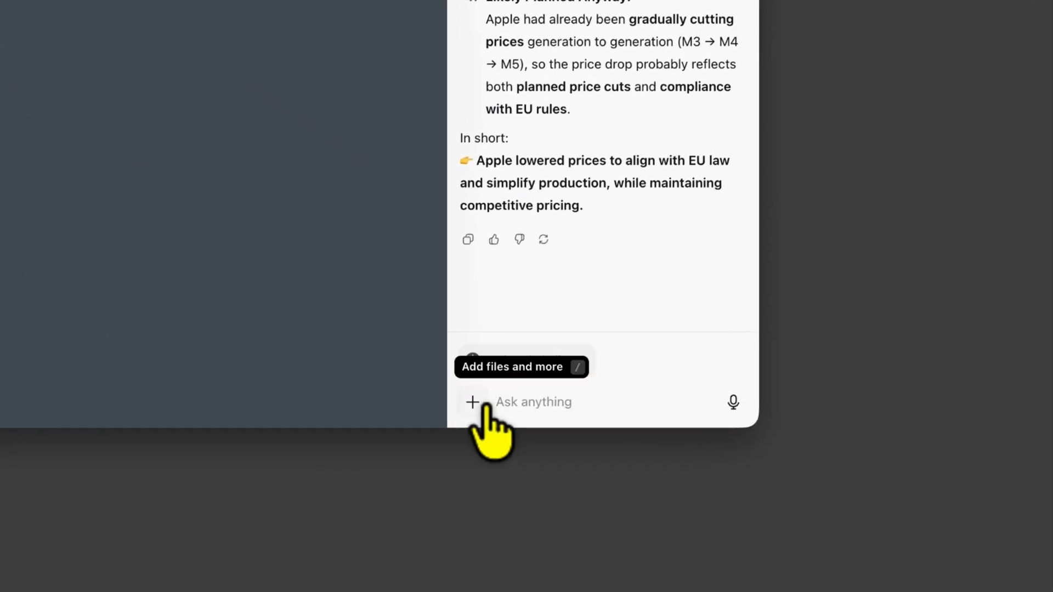
pyautogui.click(472, 402)
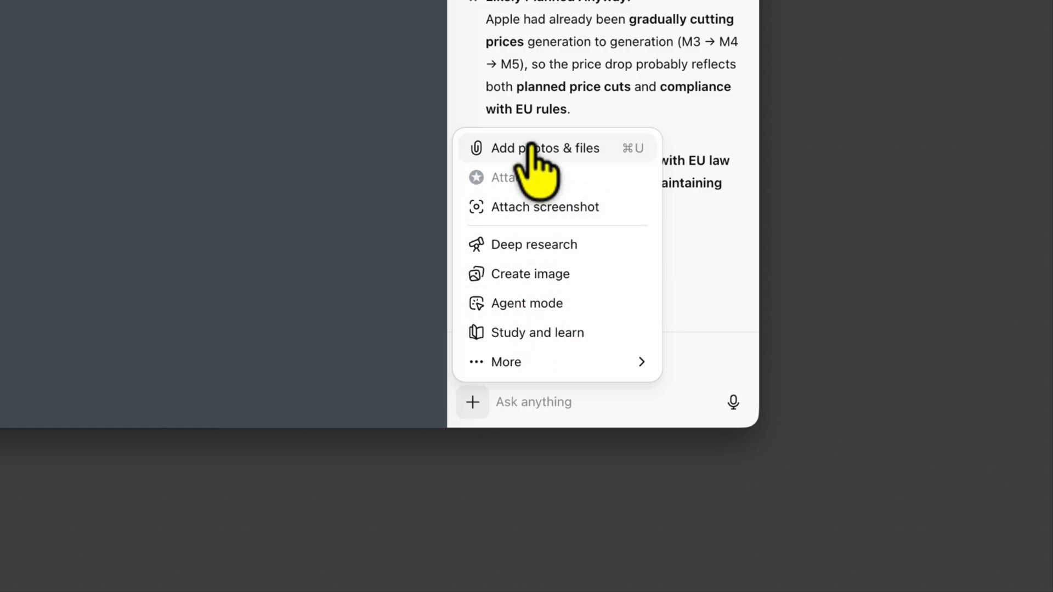
pyautogui.moveTo(534, 251)
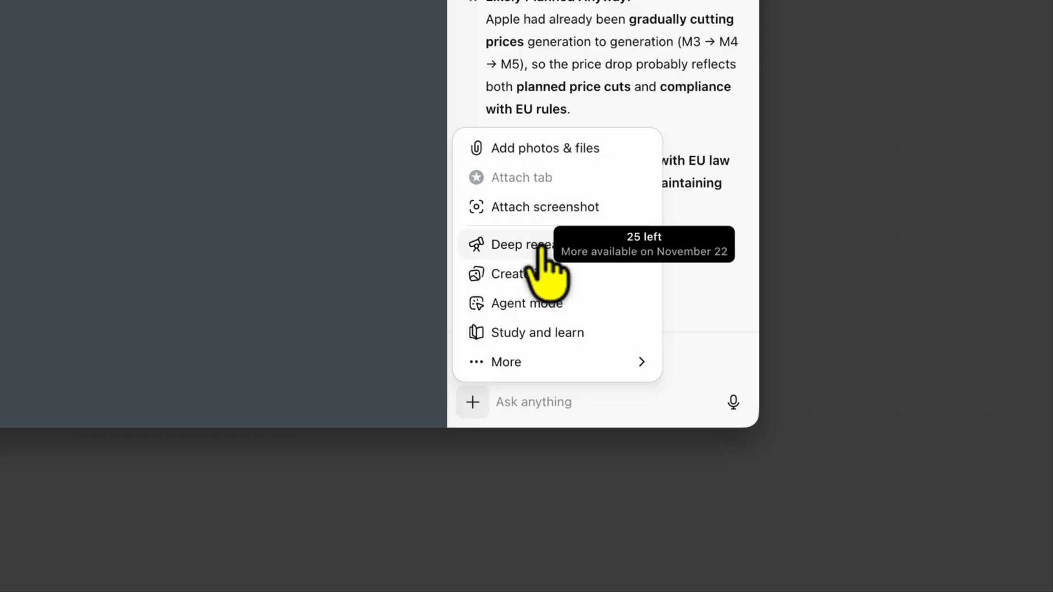
pyautogui.moveTo(537, 332)
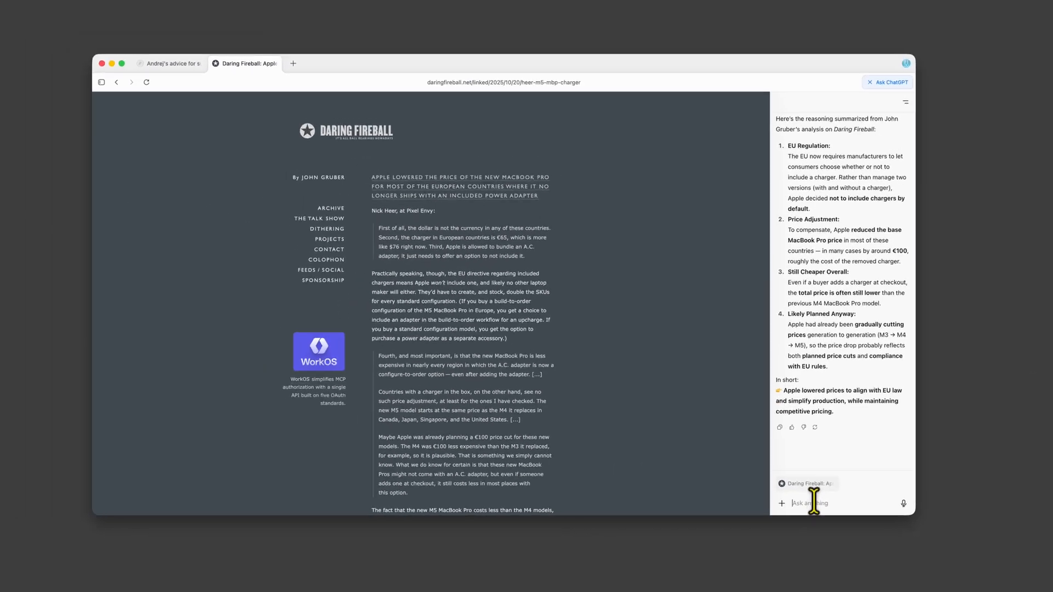
# Step: Inspect the Daring Fireball article page from the right-click menu
pyautogui.rightClick(530, 195)
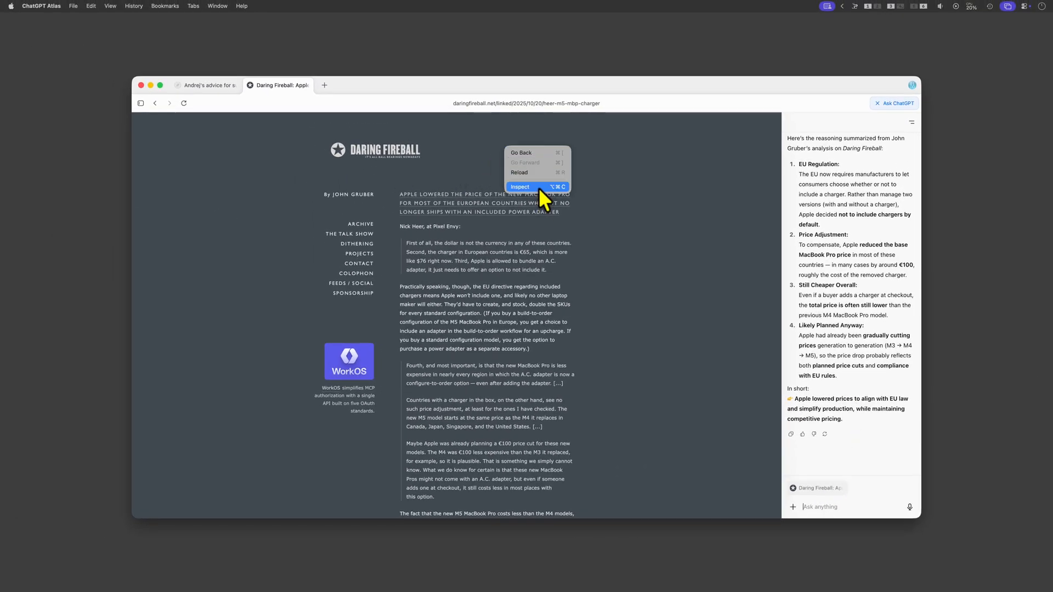
pyautogui.click(519, 187)
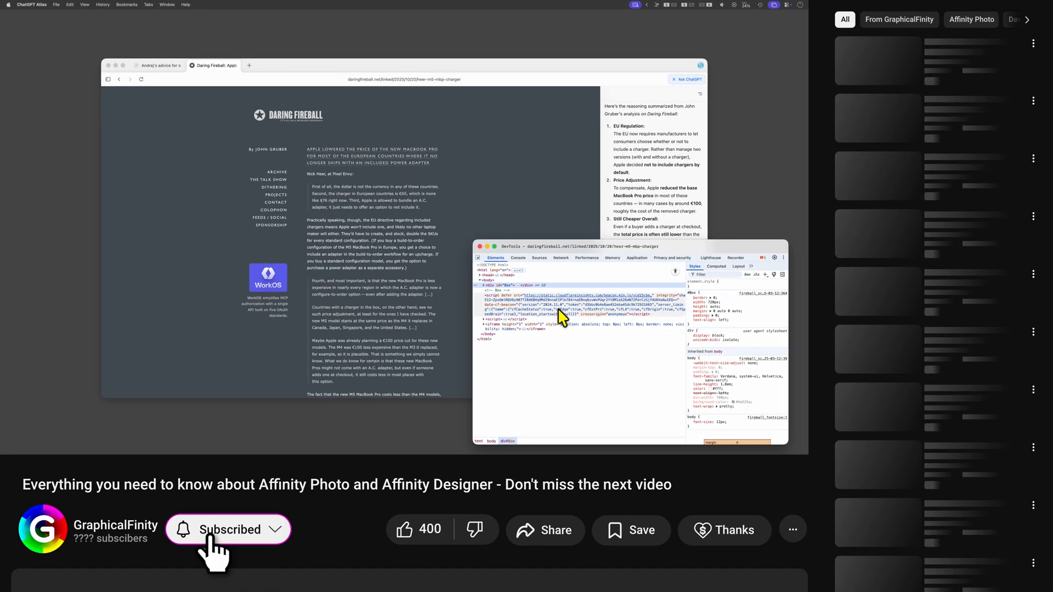
pyautogui.click(403, 530)
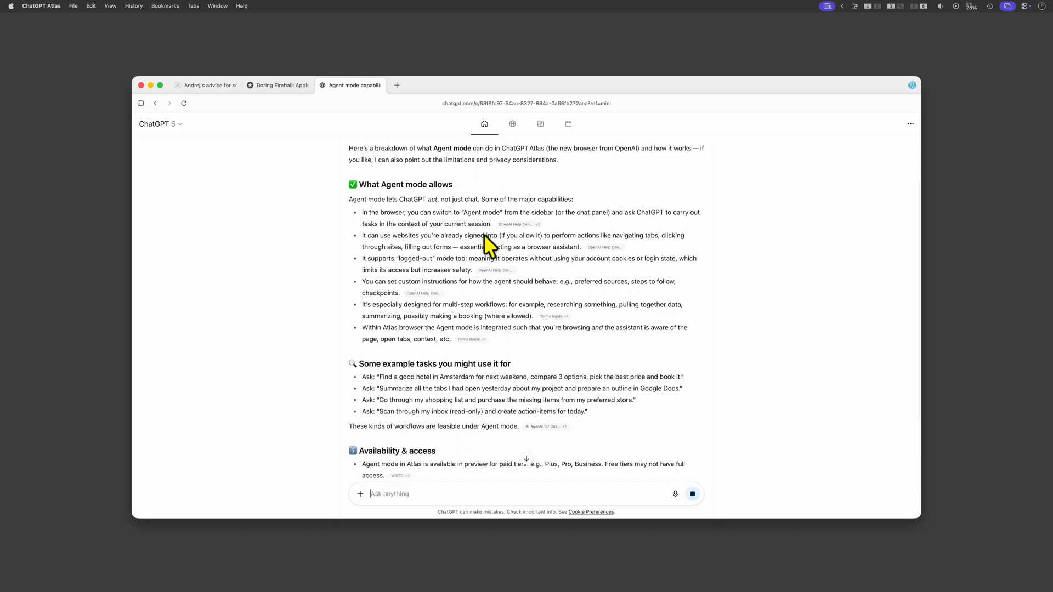
# Step: Read through the Agent mode overview answer and switch the chat to agent mode
pyautogui.scroll(-3)
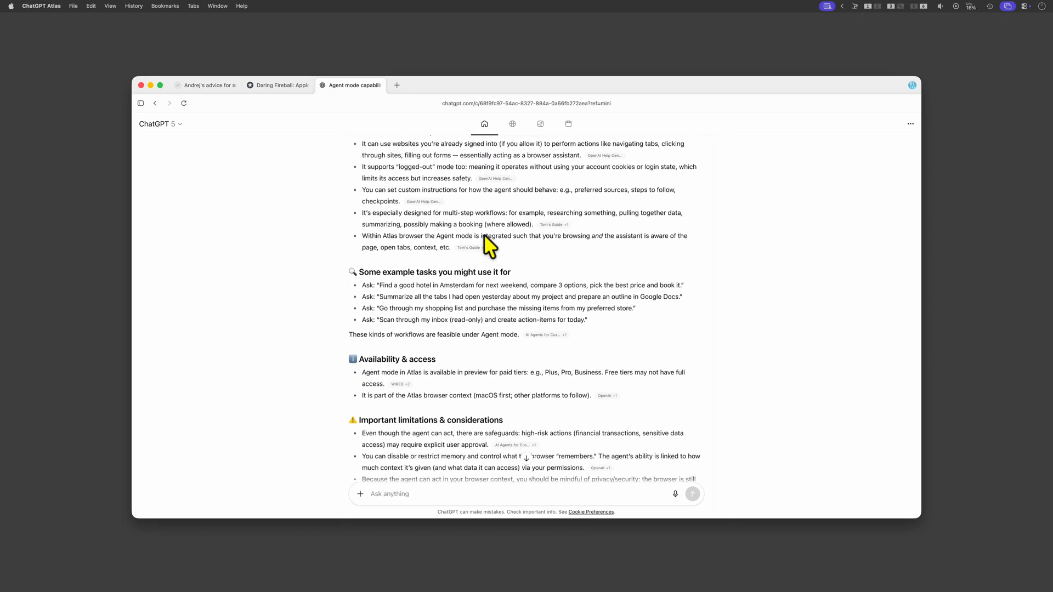
pyautogui.scroll(-3)
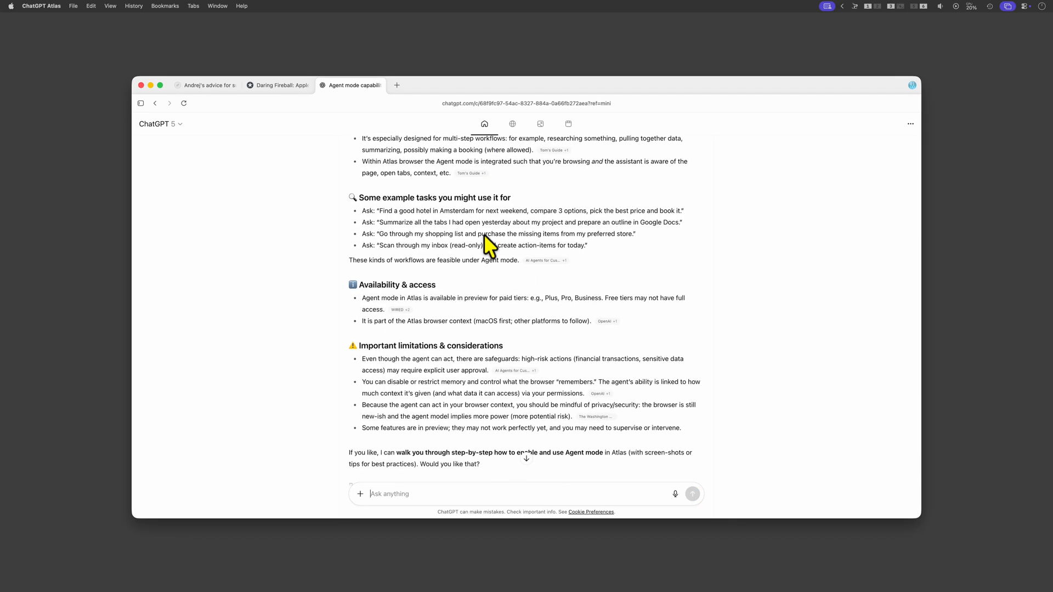
pyautogui.scroll(-3)
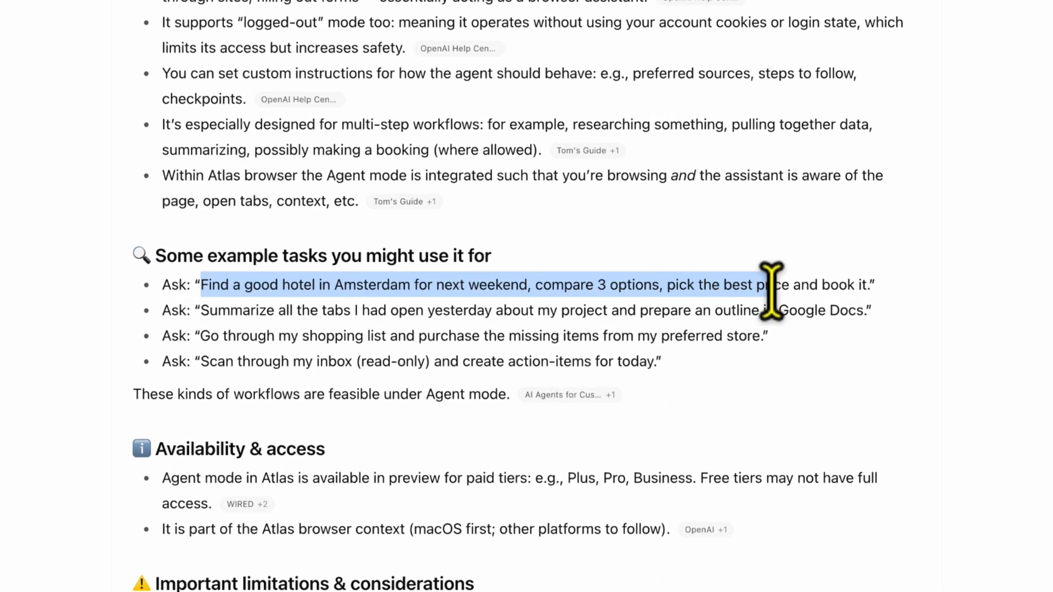
pyautogui.scroll(-3)
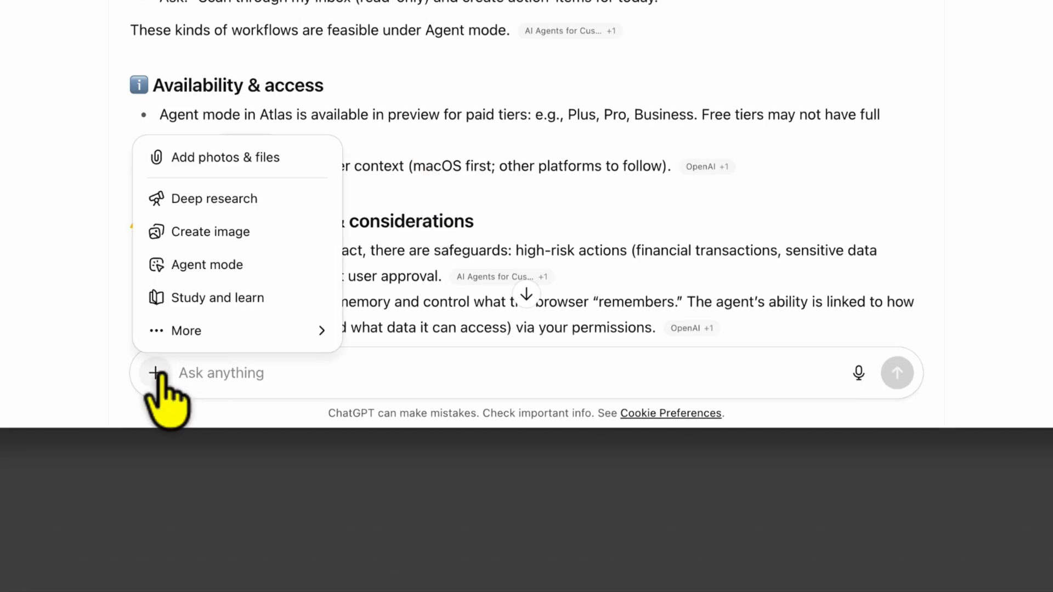
pyautogui.click(206, 263)
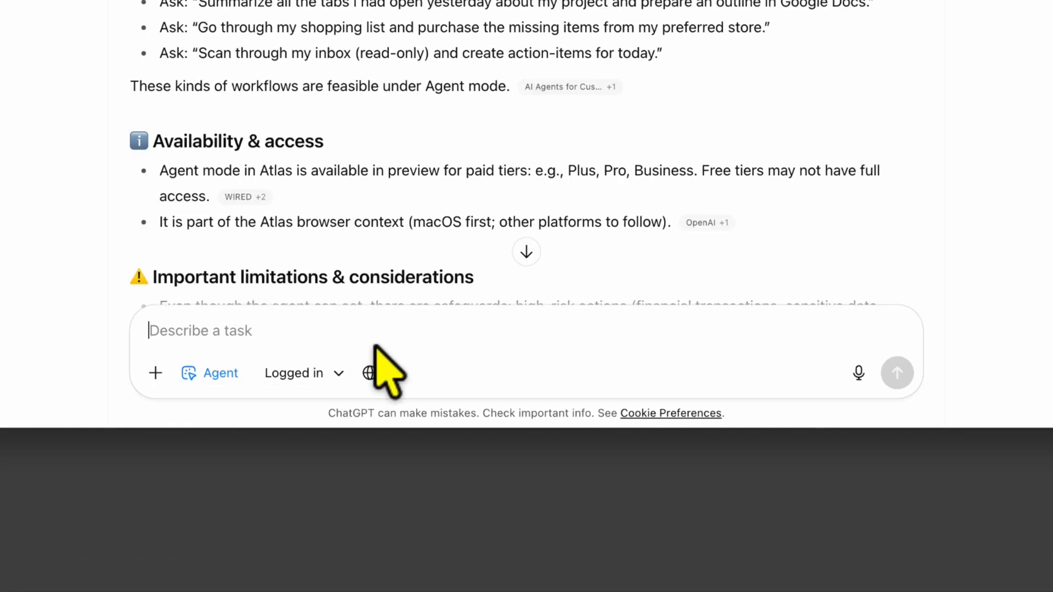
# Step: Submit the Amsterdam hotel comparison task and start the agent logged in
pyautogui.click(219, 373)
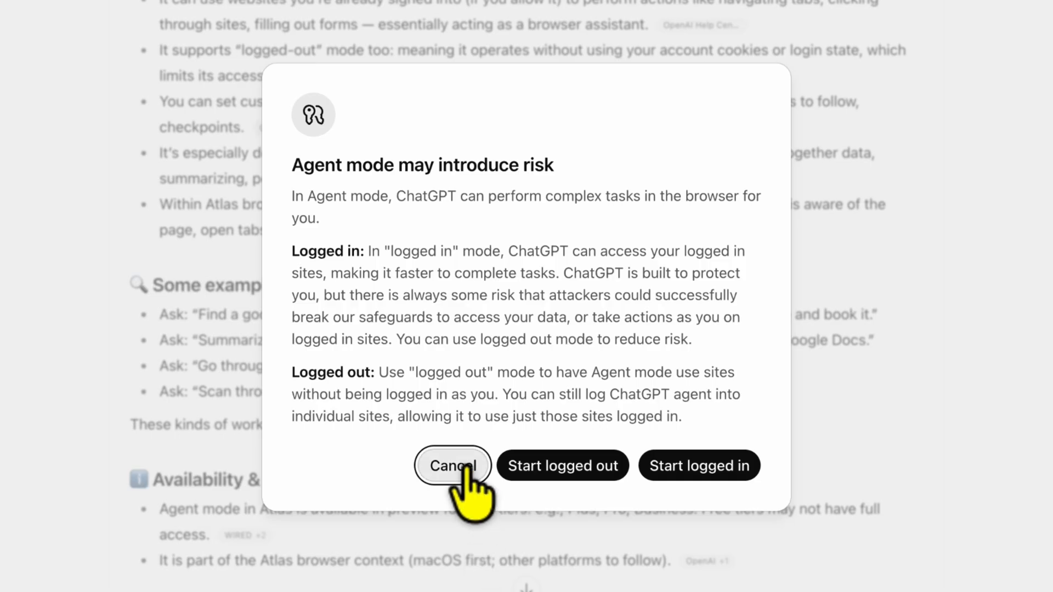
pyautogui.moveTo(698, 476)
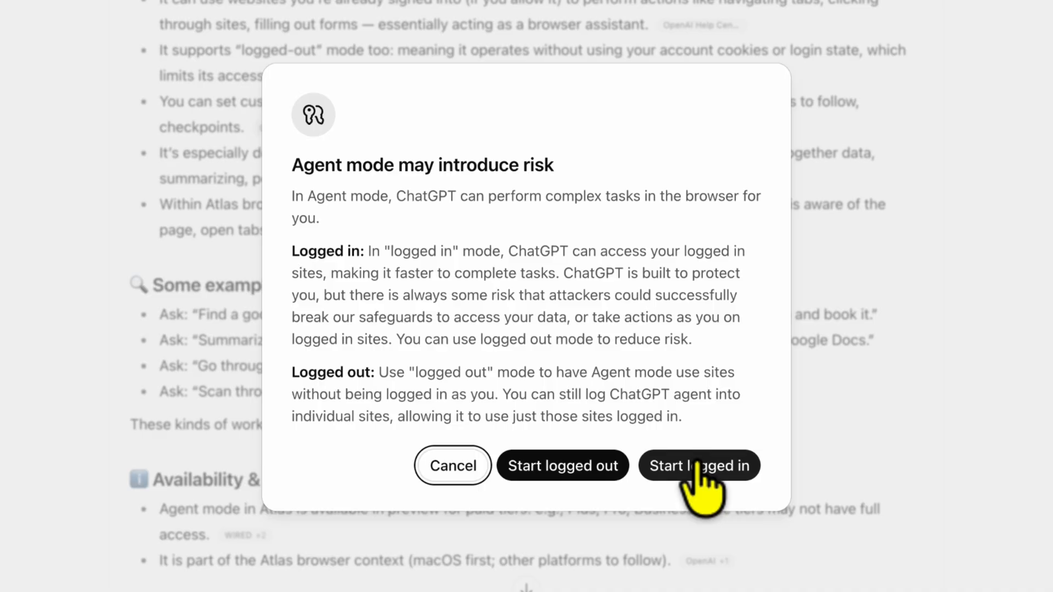
pyautogui.click(698, 465)
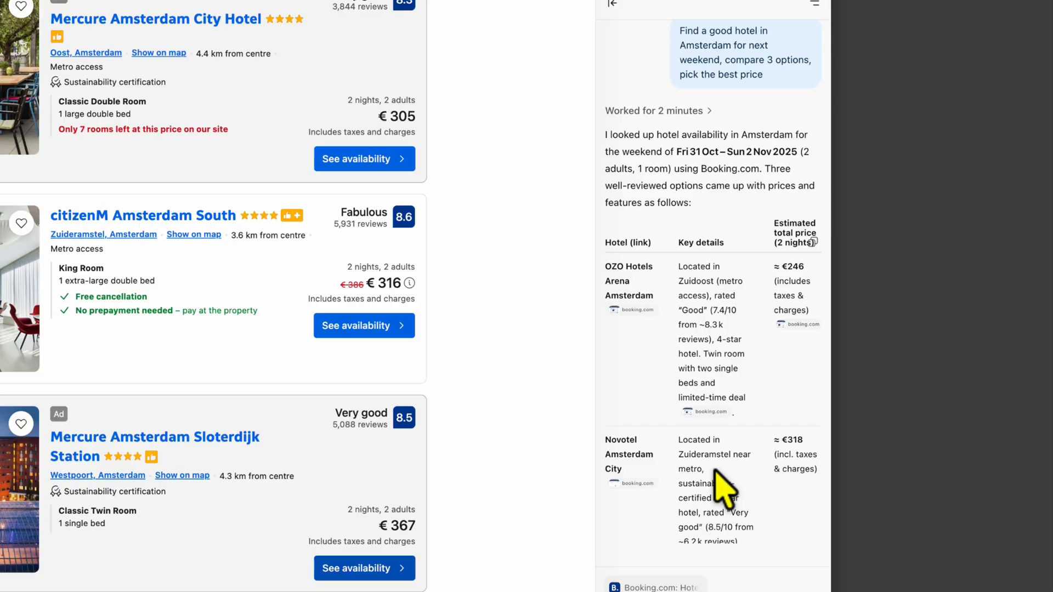
# Step: Ask the agent to 'find a good restaurant in amsterdam for next weekend' and scroll the results
pyautogui.write('find a good restaurant')
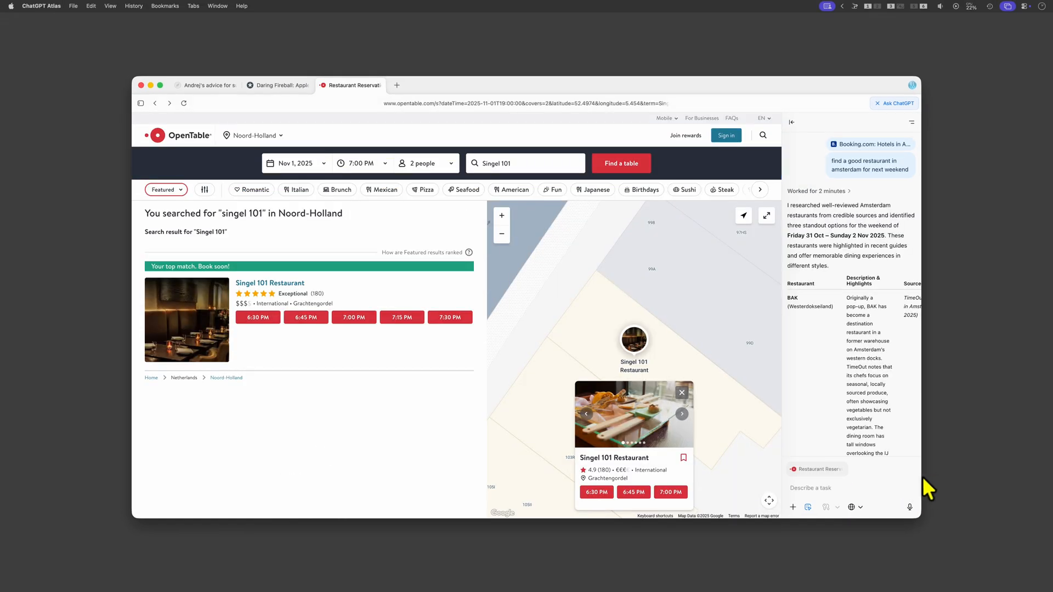
pyautogui.scroll(-3)
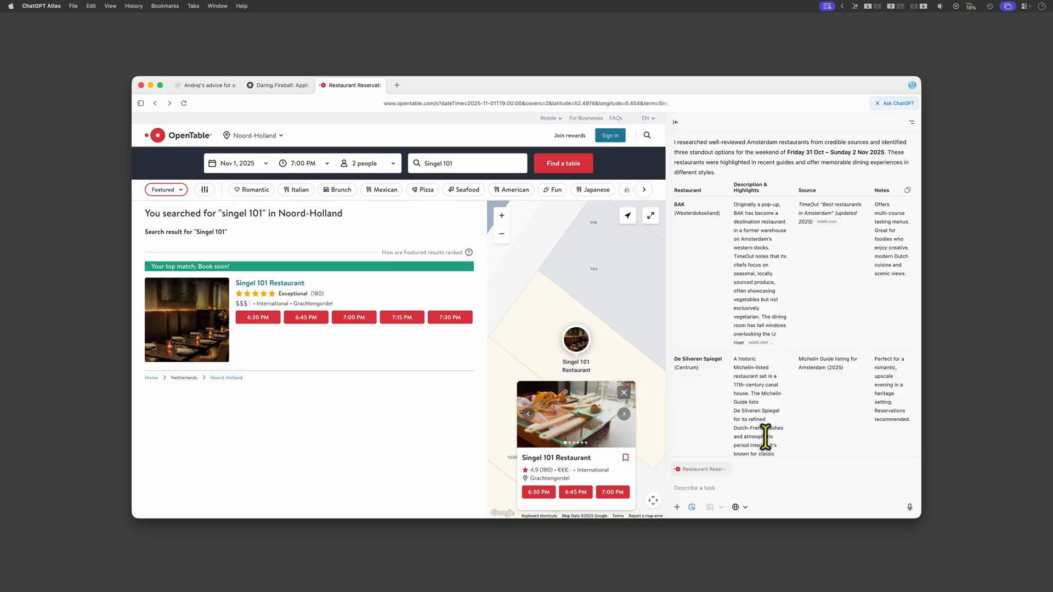
pyautogui.scroll(-3)
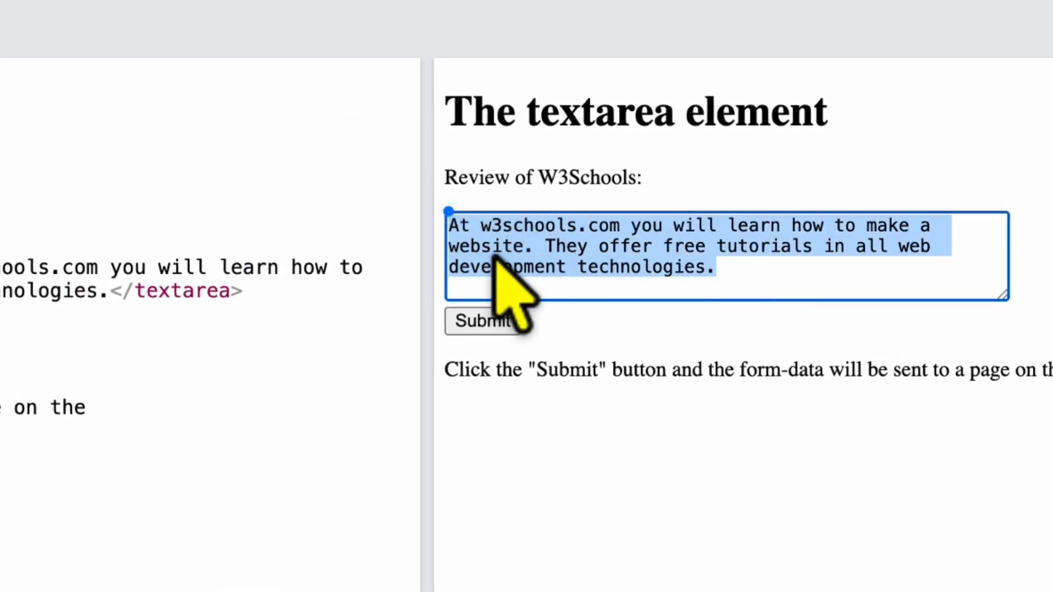
# Step: Bring up the context menu on the selected review text in the W3Schools textarea
pyautogui.rightClick(500, 278)
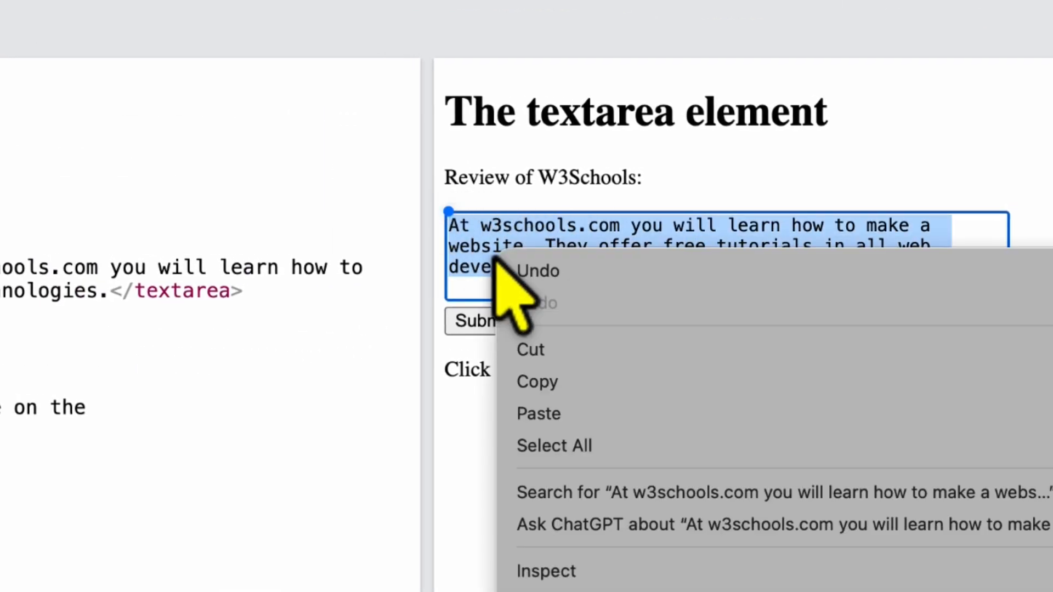
pyautogui.moveTo(604, 524)
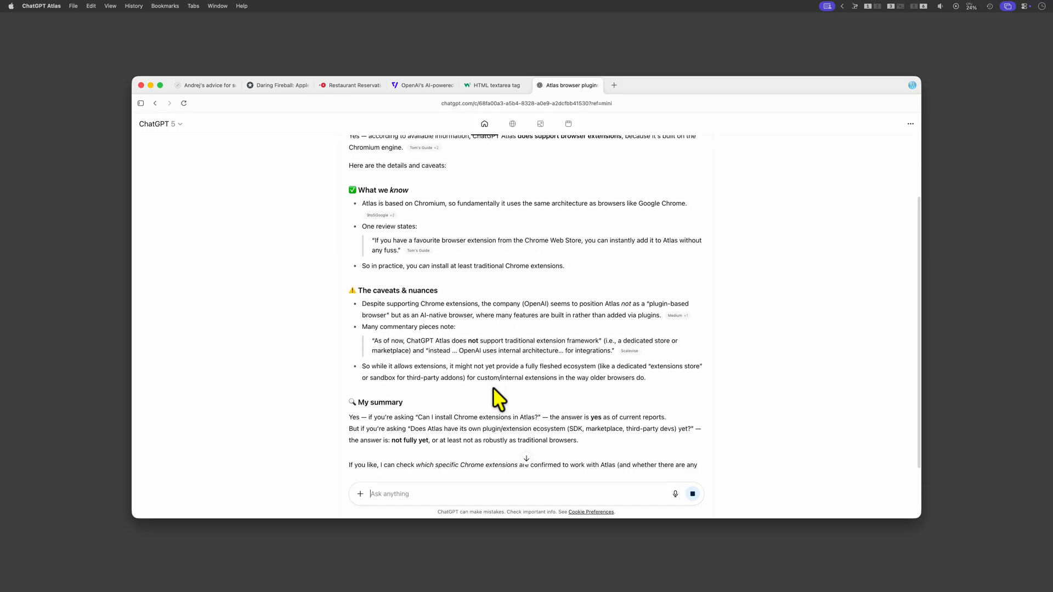
# Step: Find uBlock Origin Lite in the Chrome Web Store, try Add to Chrome, then open settings
pyautogui.click(613, 85)
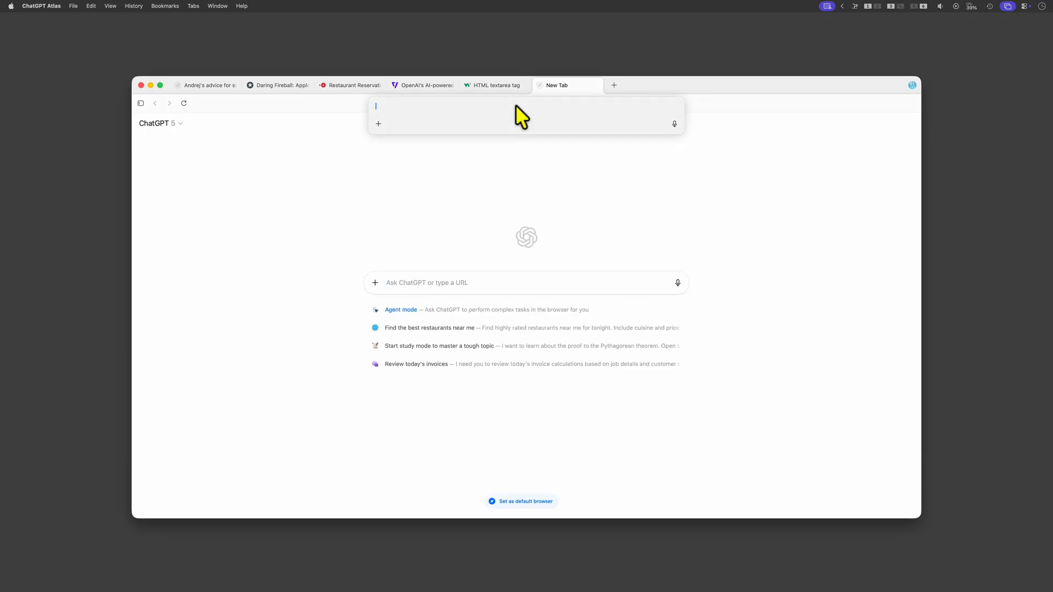
pyautogui.write('chrome app st')
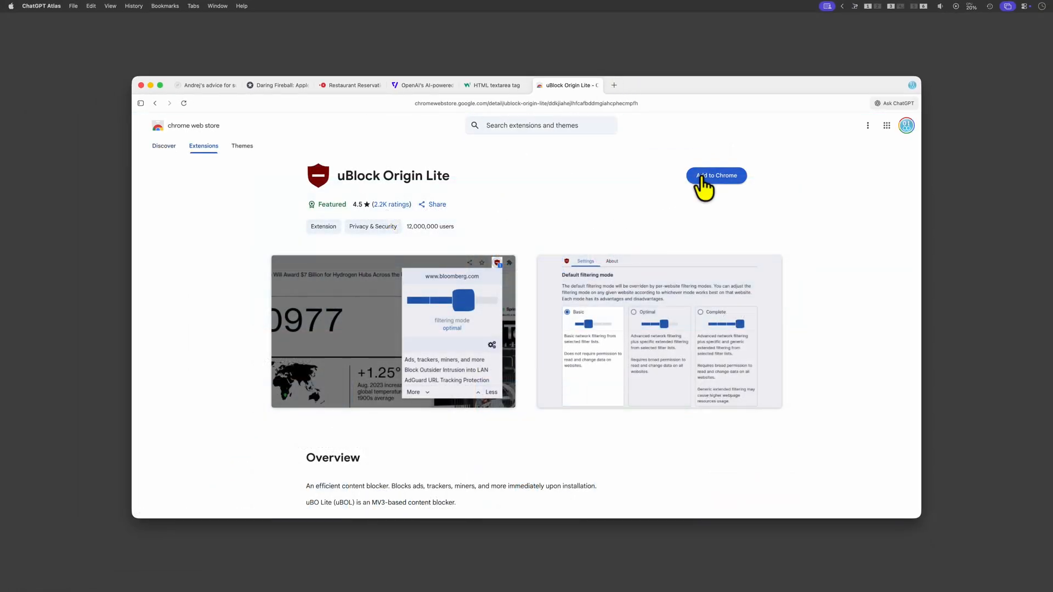
pyautogui.click(715, 175)
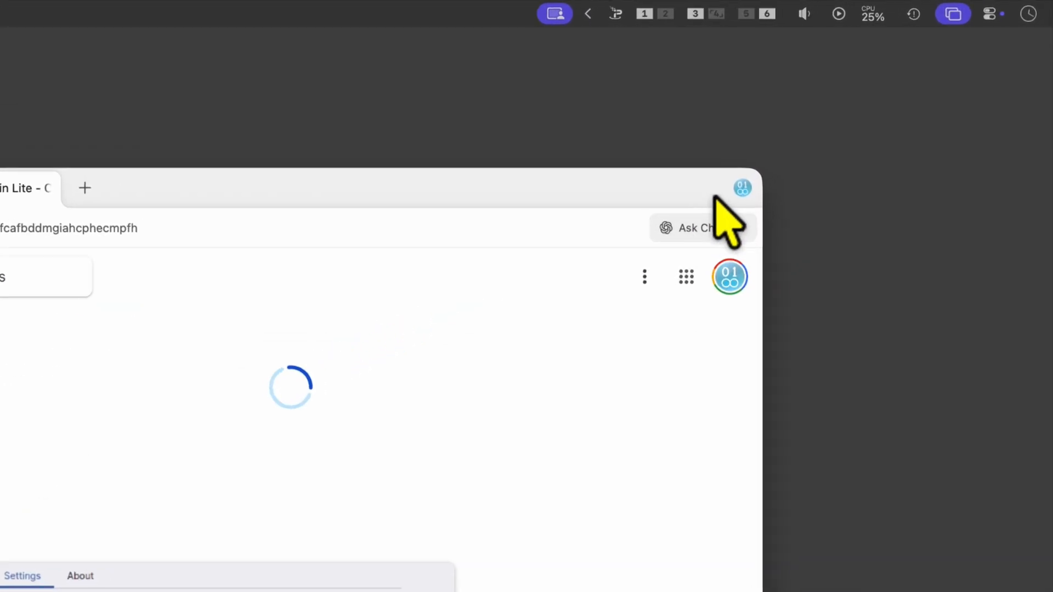
pyautogui.click(739, 188)
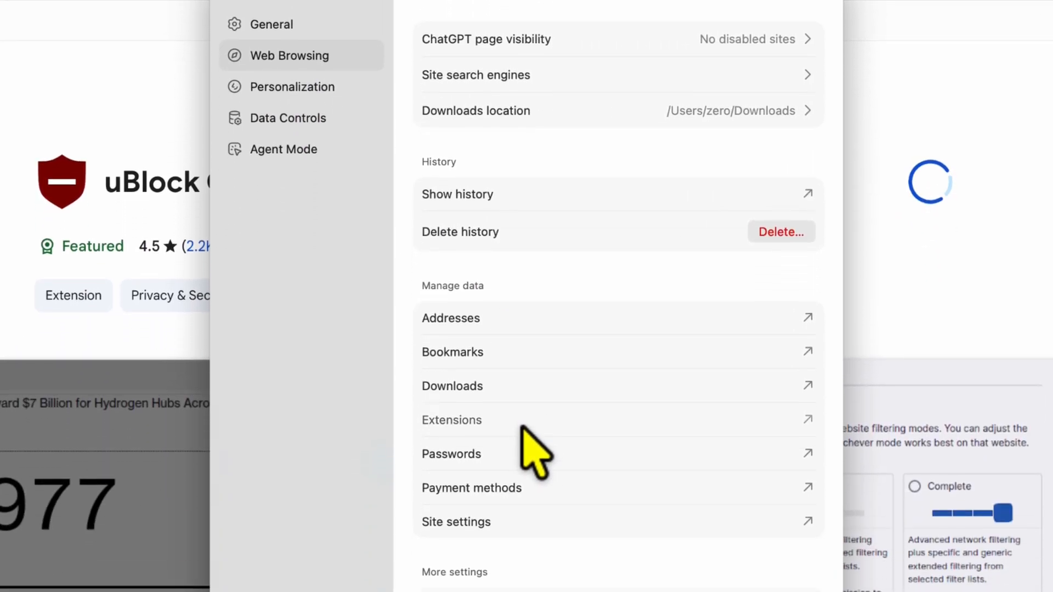
# Step: View the empty Extensions page and follow its Chrome Web Store link
pyautogui.click(451, 419)
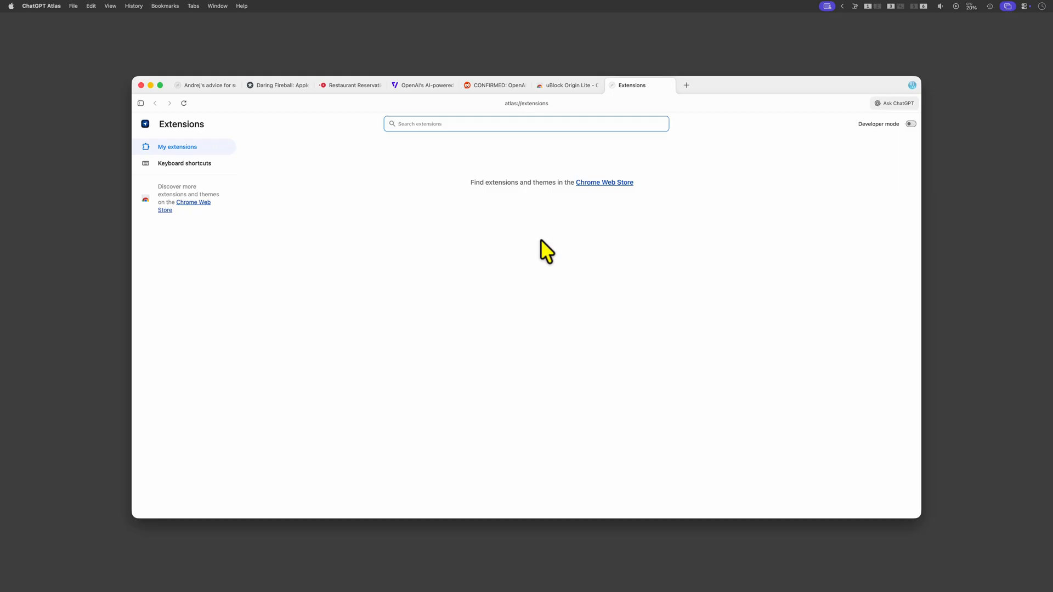
pyautogui.click(603, 182)
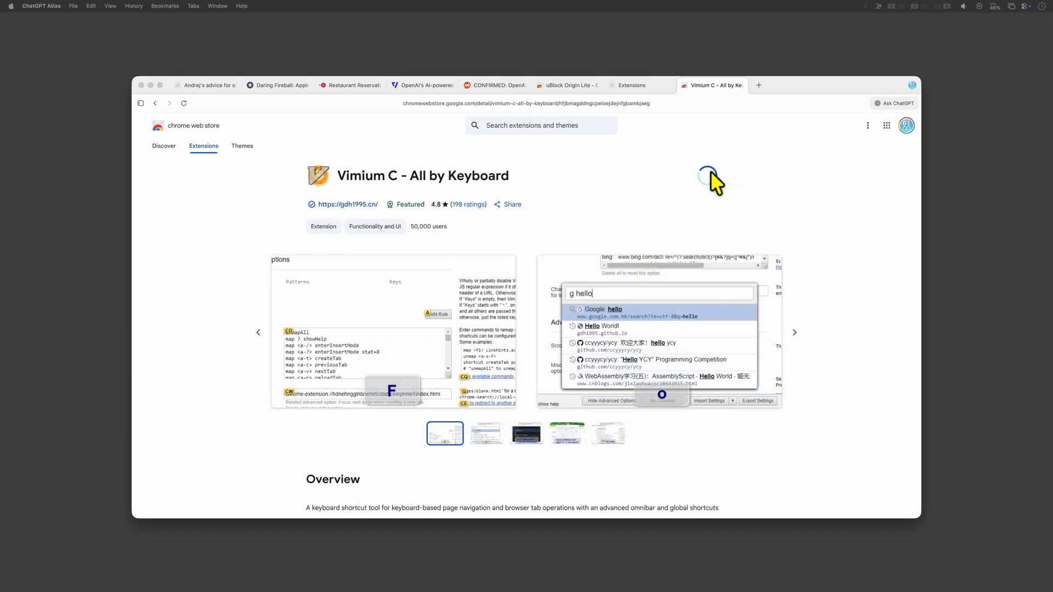
pyautogui.moveTo(708, 254)
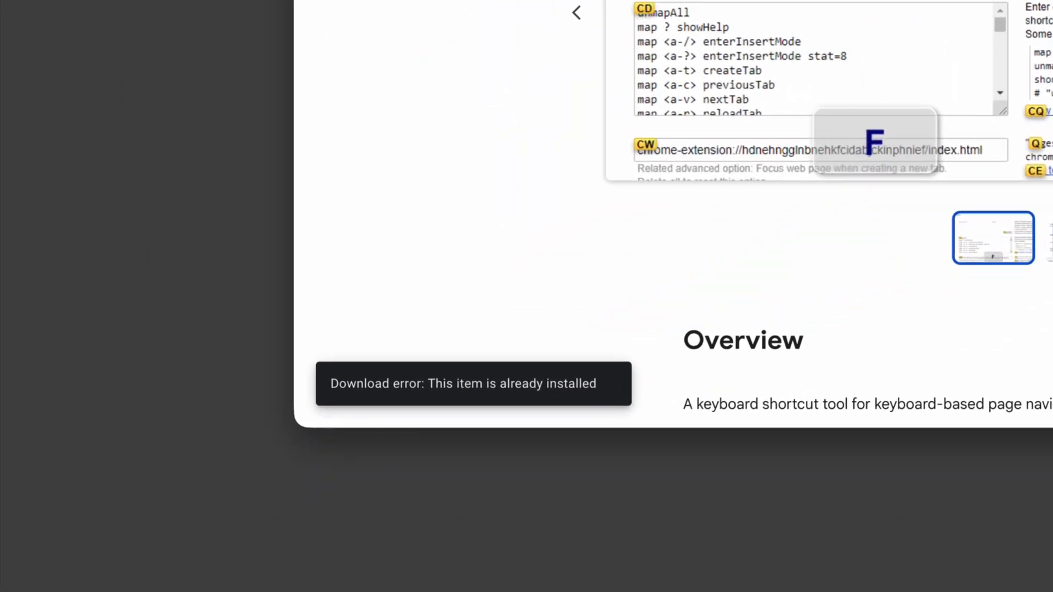
pyautogui.moveTo(494, 423)
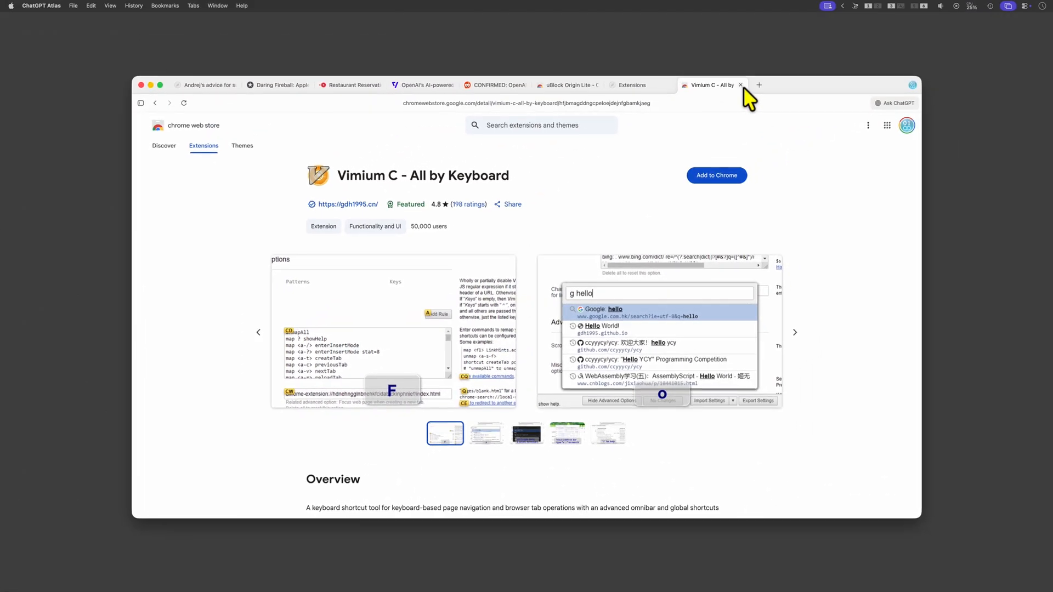
# Step: In a new tab, ask ChatGPT for a summary of today's browsing history
pyautogui.click(757, 84)
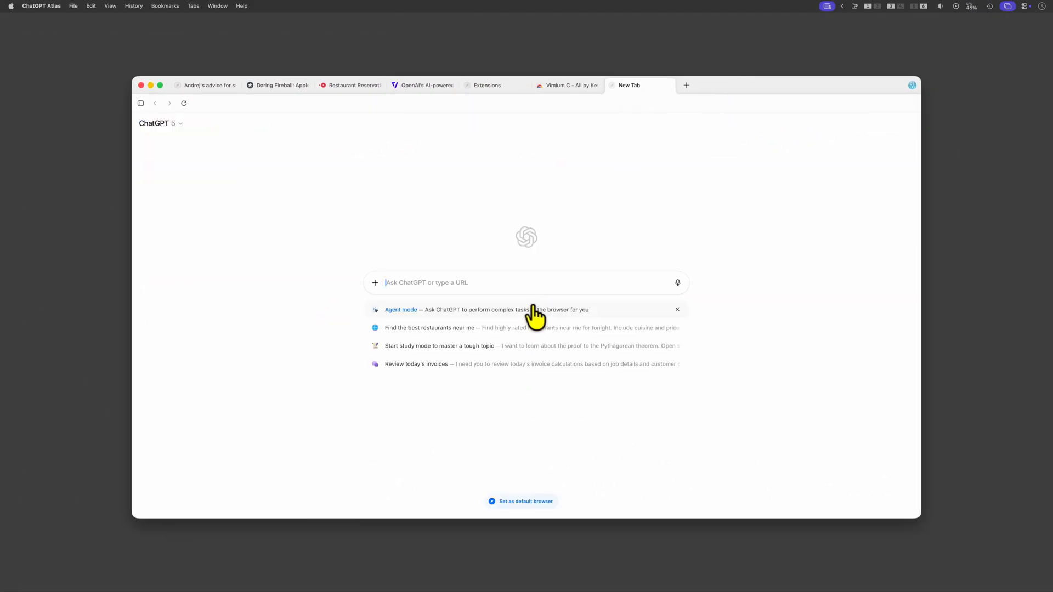
pyautogui.moveTo(542, 295)
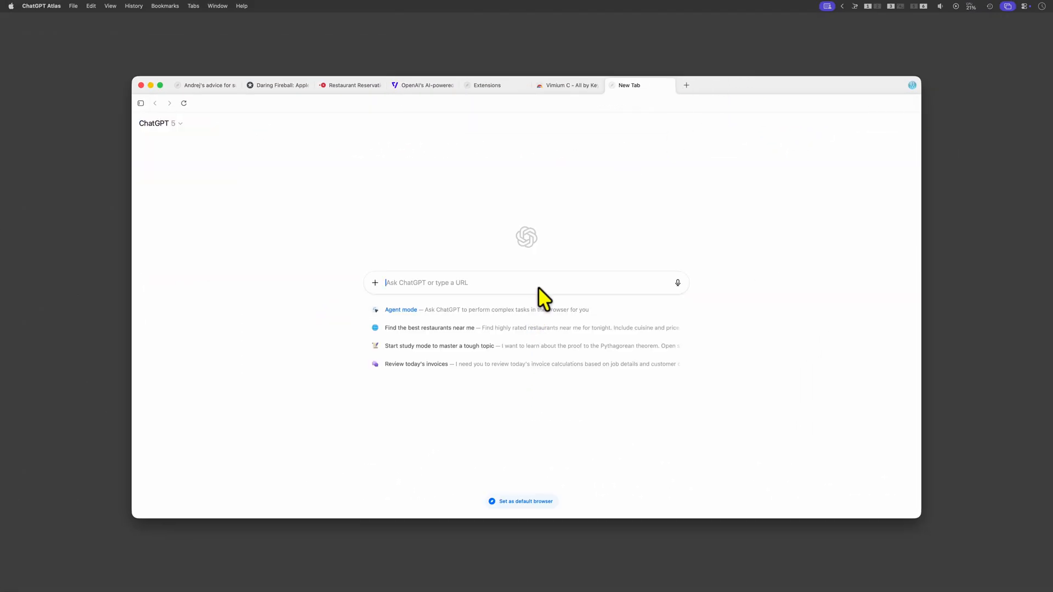
pyautogui.write('give me a su')
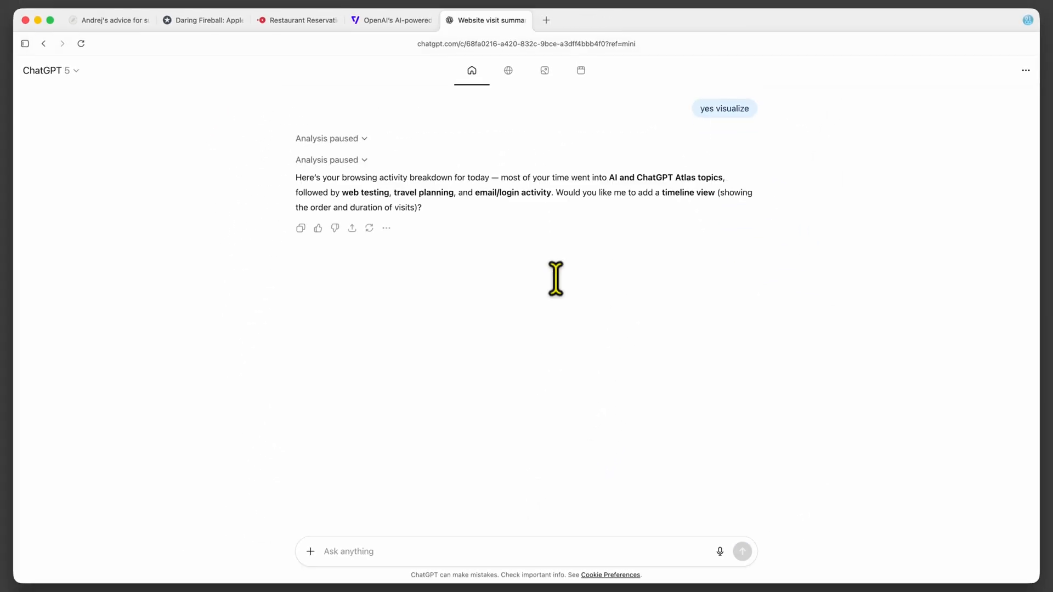
pyautogui.moveTo(449, 248)
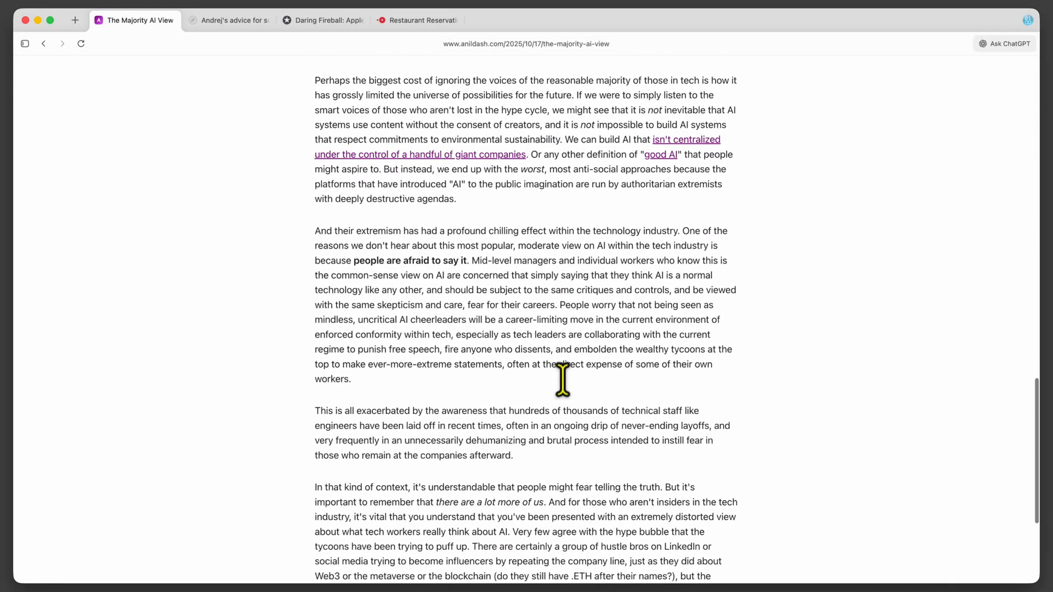
# Step: Open 'ChatGPT's Atlas: The Browser That's Anti-Web' and read down to The Anti-Web Endgame
pyautogui.scroll(-3)
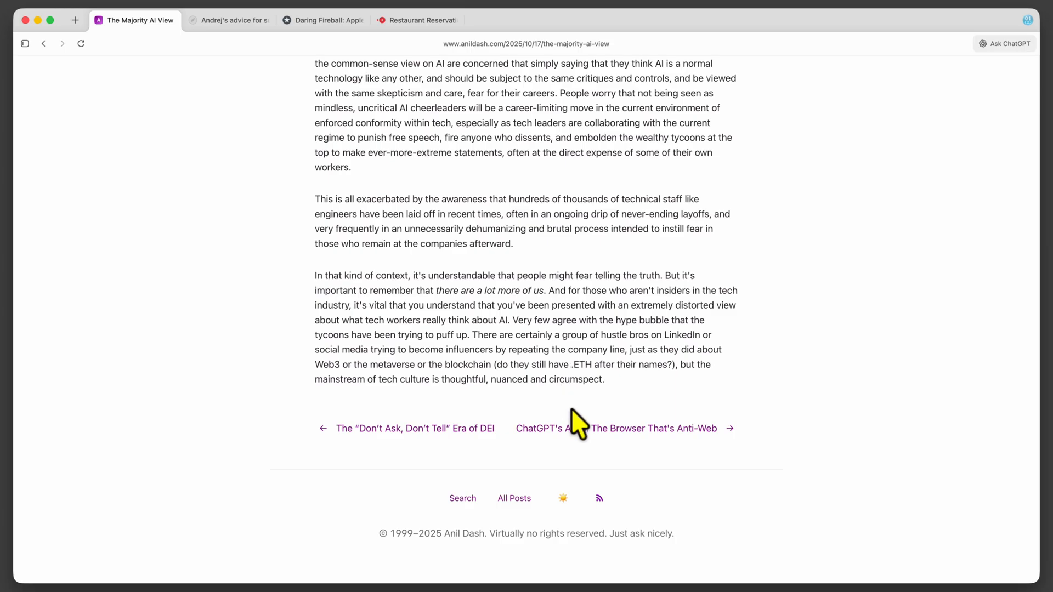
pyautogui.click(652, 428)
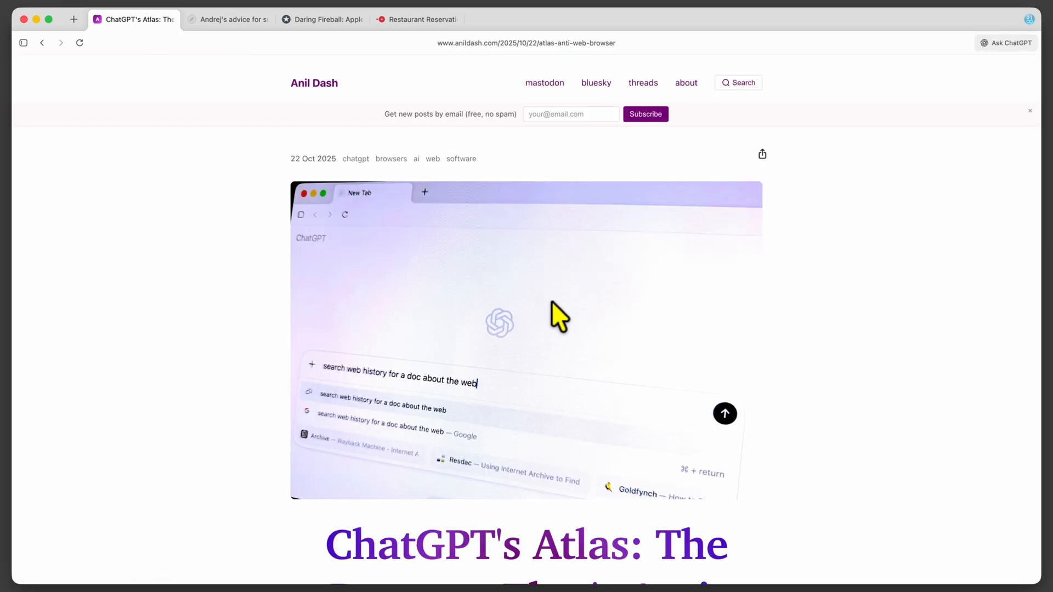
pyautogui.scroll(-3)
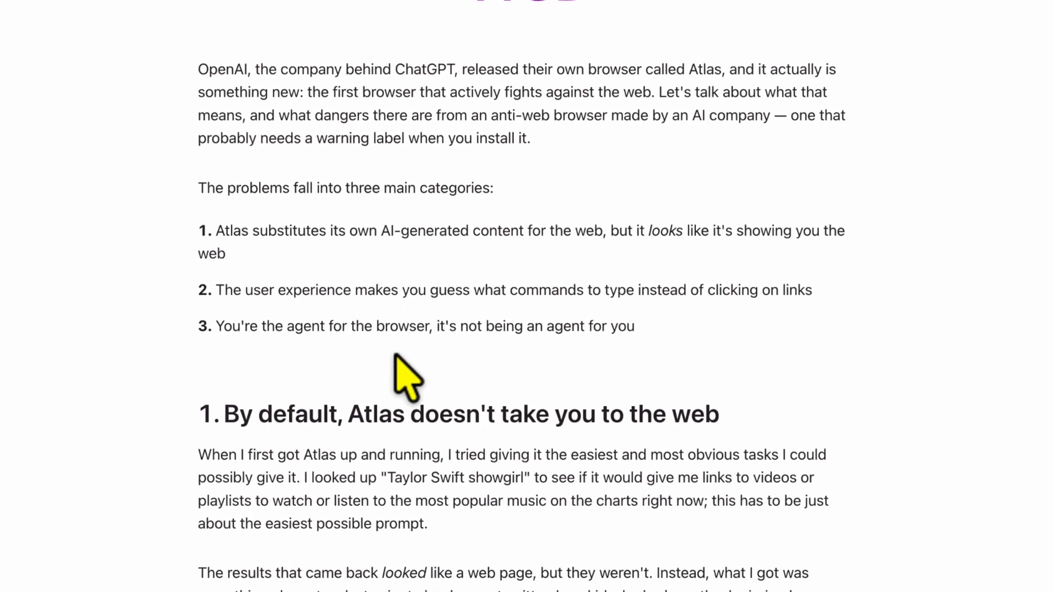
pyautogui.scroll(-3)
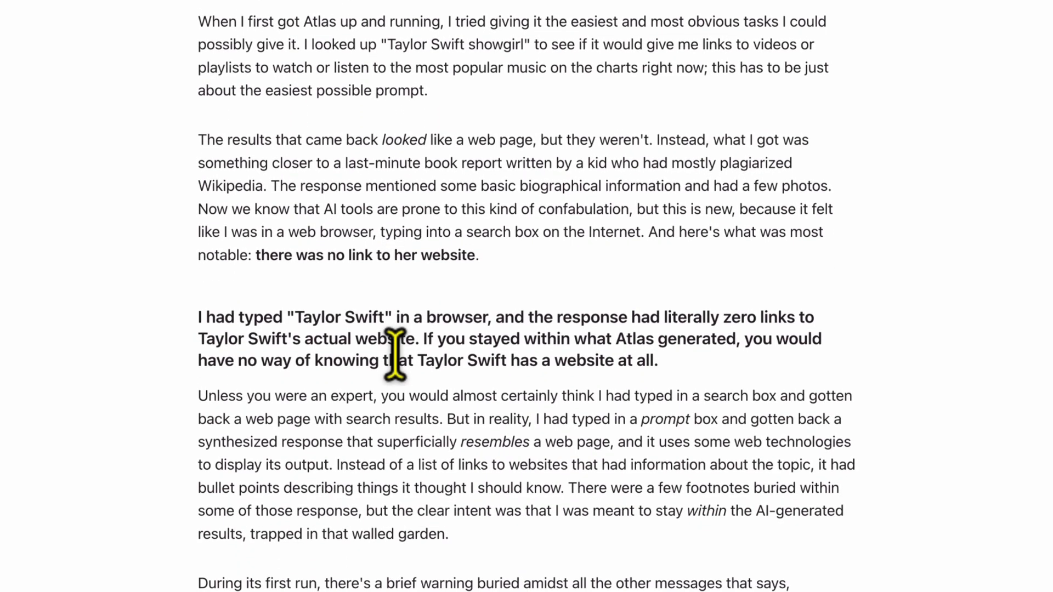
pyautogui.scroll(-3)
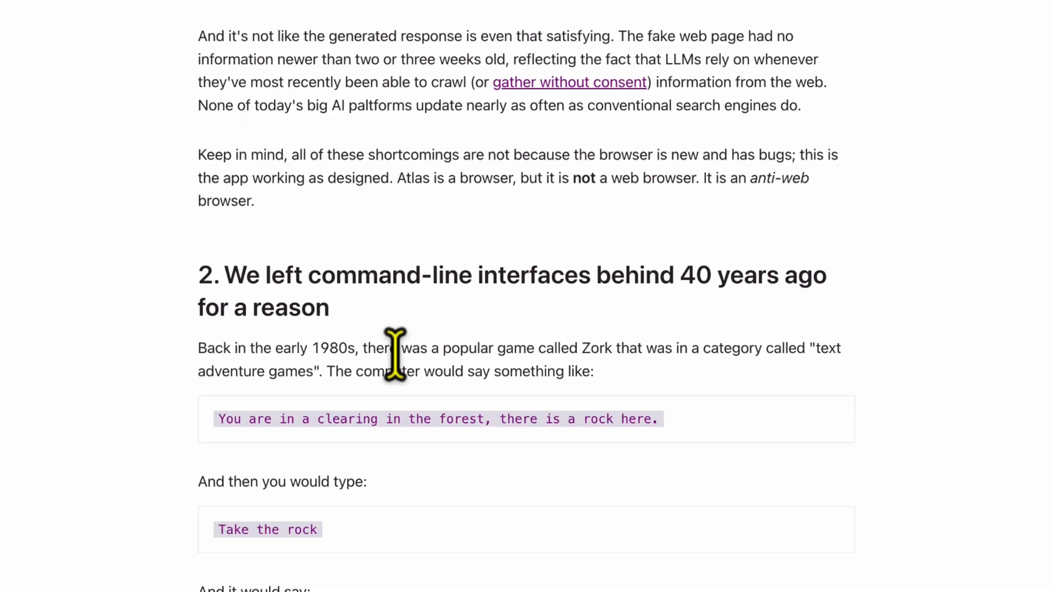
pyautogui.scroll(-3)
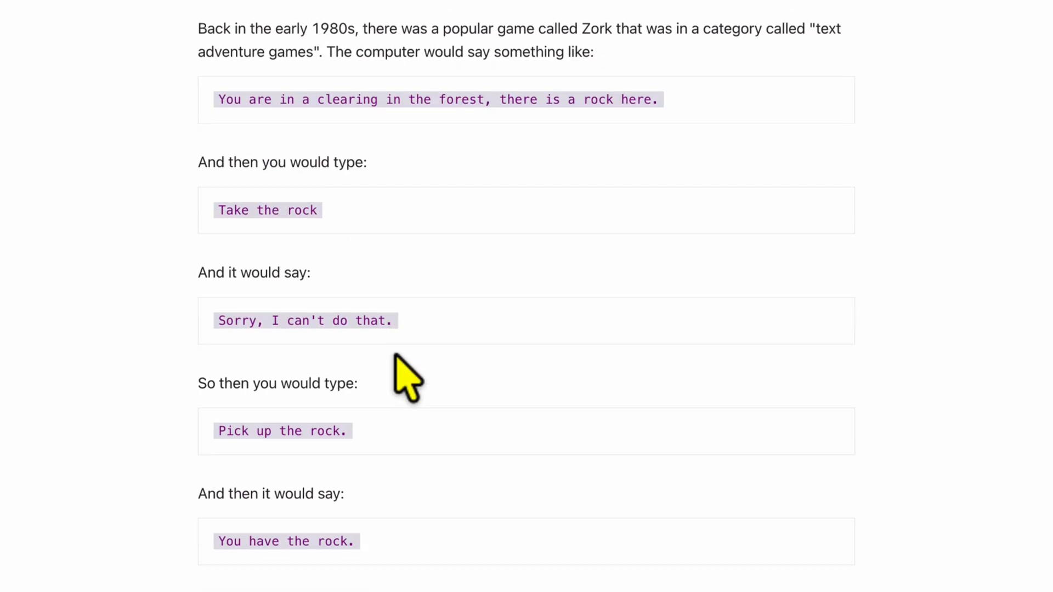
pyautogui.scroll(-3)
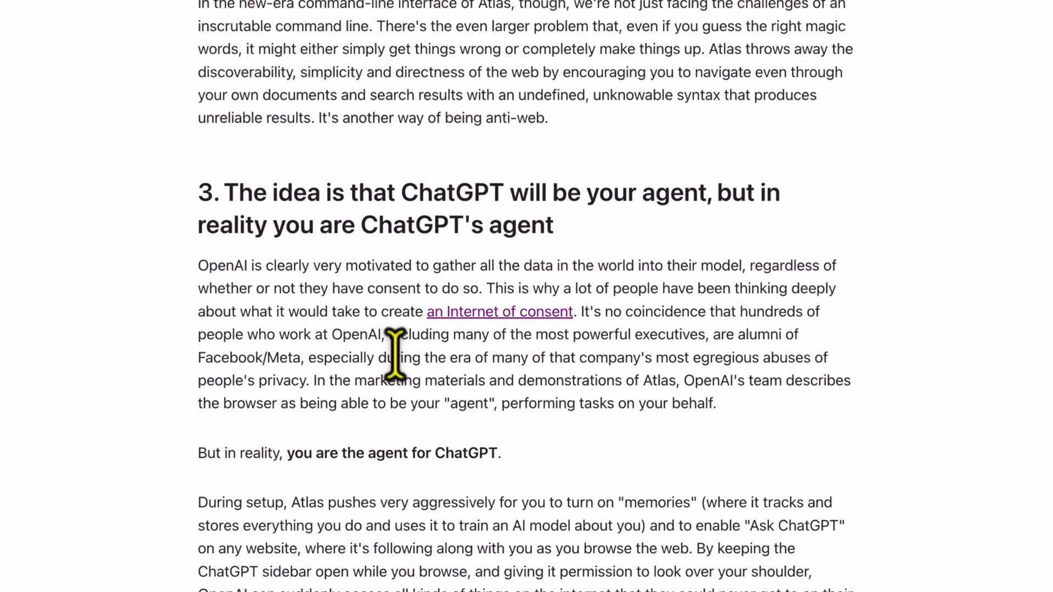
pyautogui.scroll(-3)
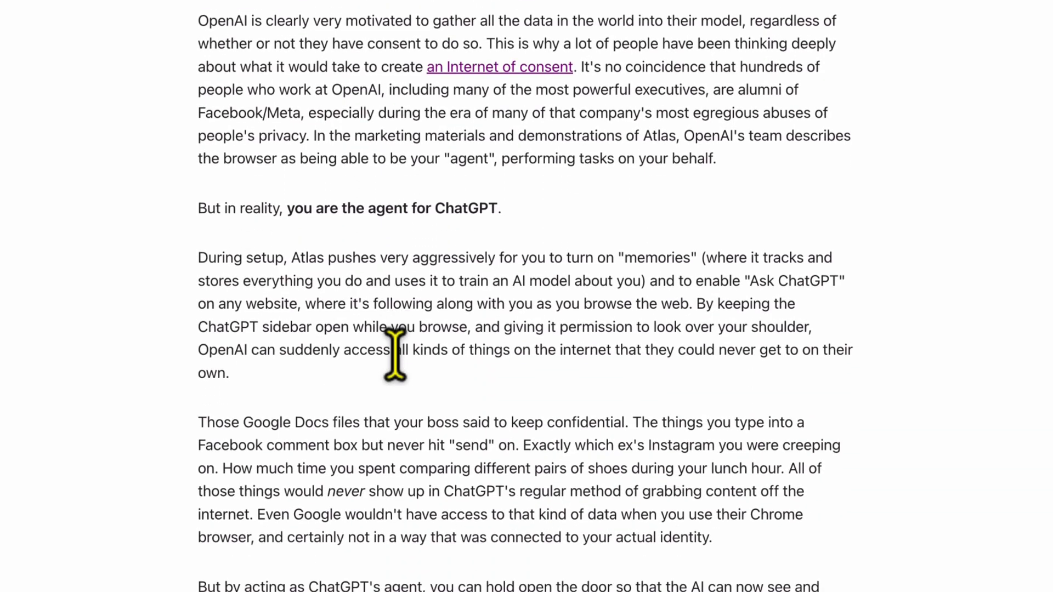
pyautogui.scroll(-3)
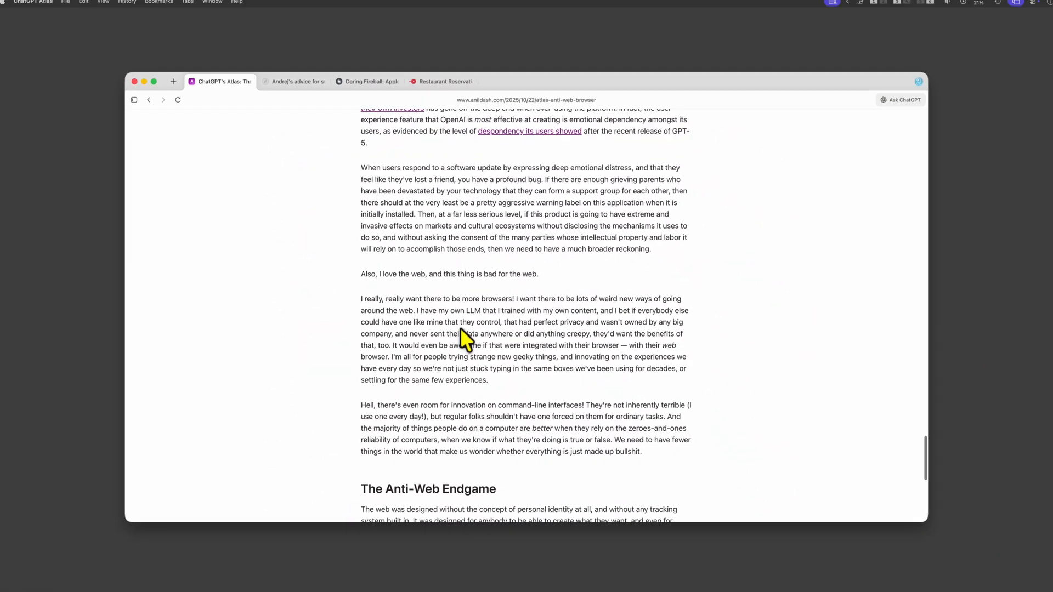
pyautogui.scroll(-3)
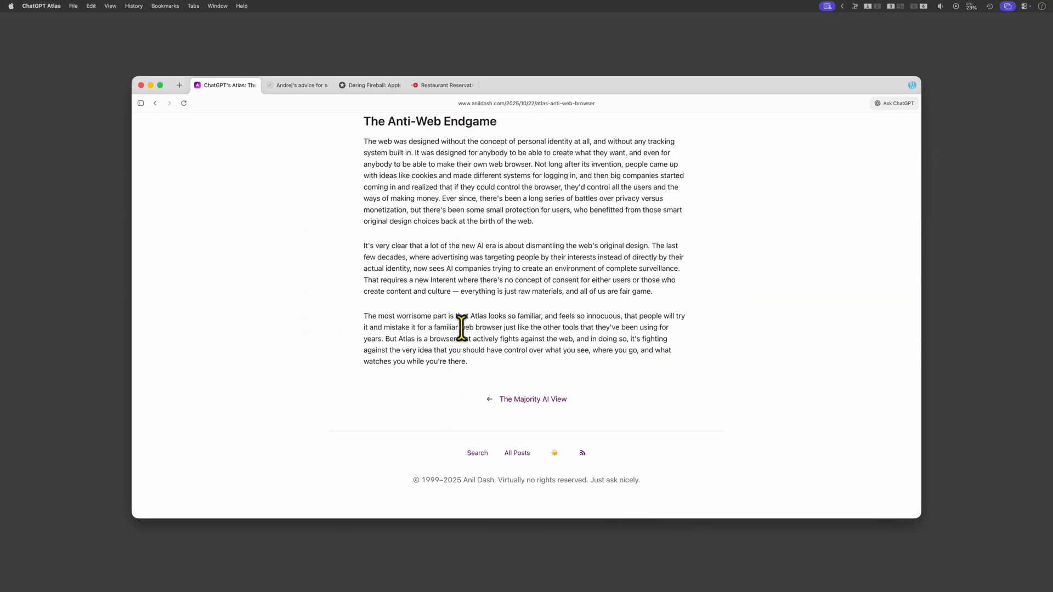